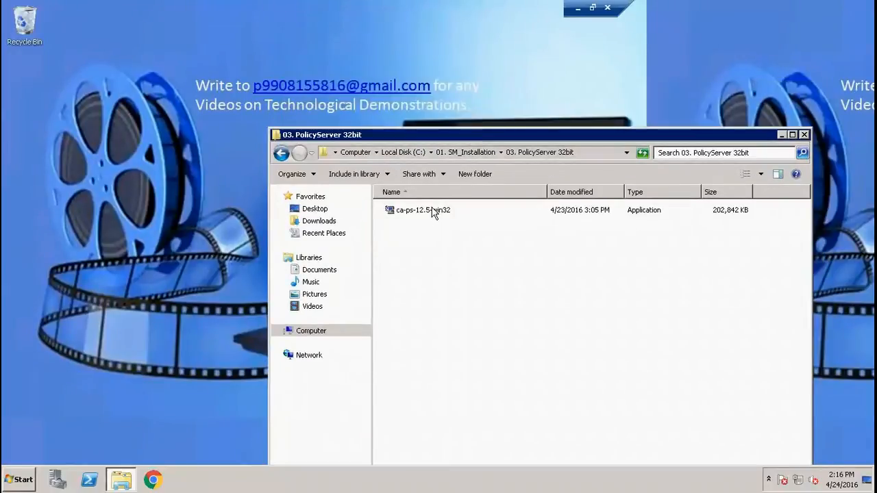
Run the ca-ps-12.5 win32 Policy Server installer as administrator.
right_click(422, 209)
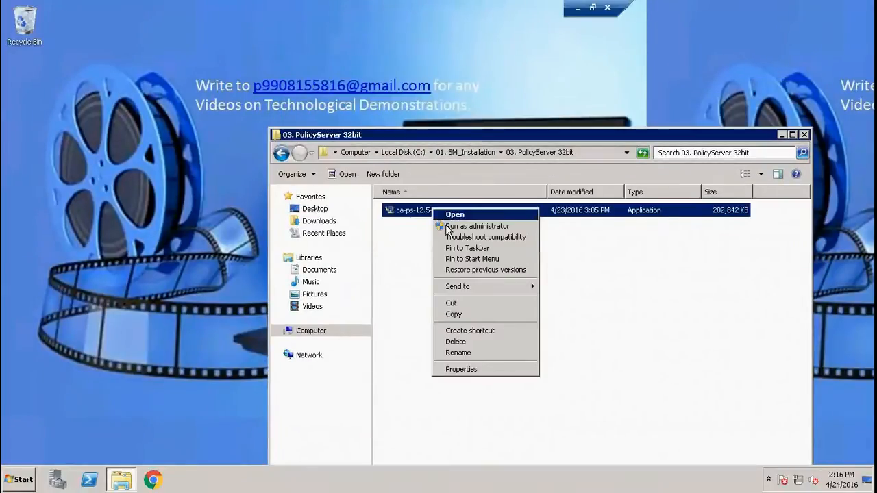
click(477, 226)
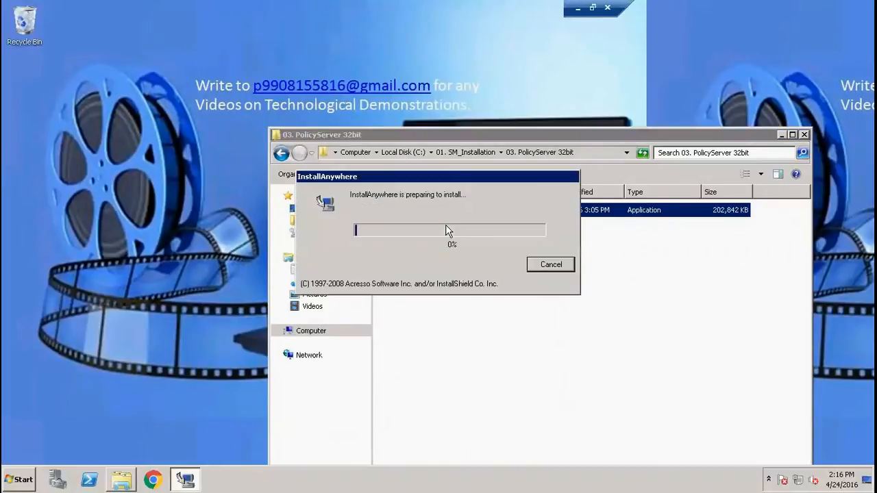
mouse_move(493, 7)
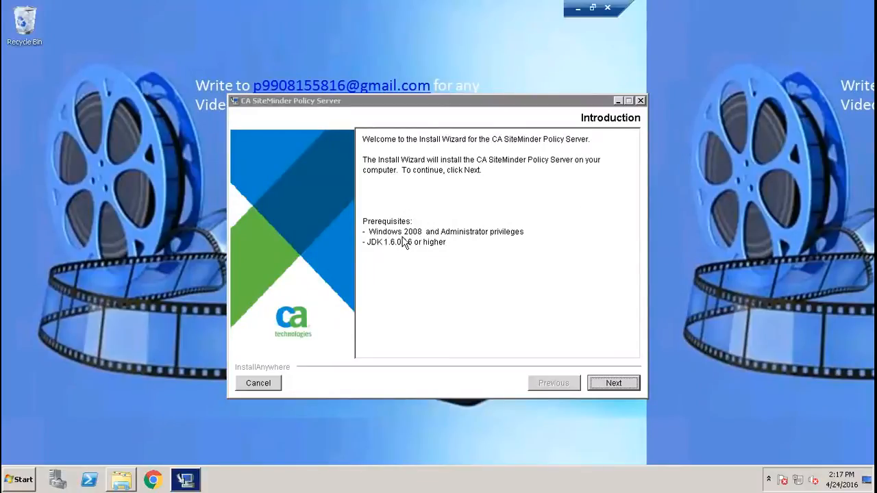
mouse_move(398, 245)
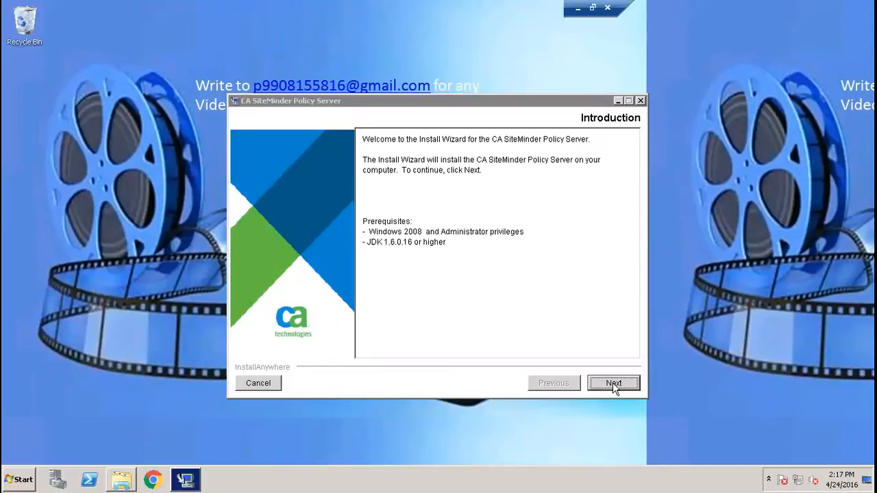
Move past the Introduction page and accept the License Agreement terms.
click(611, 383)
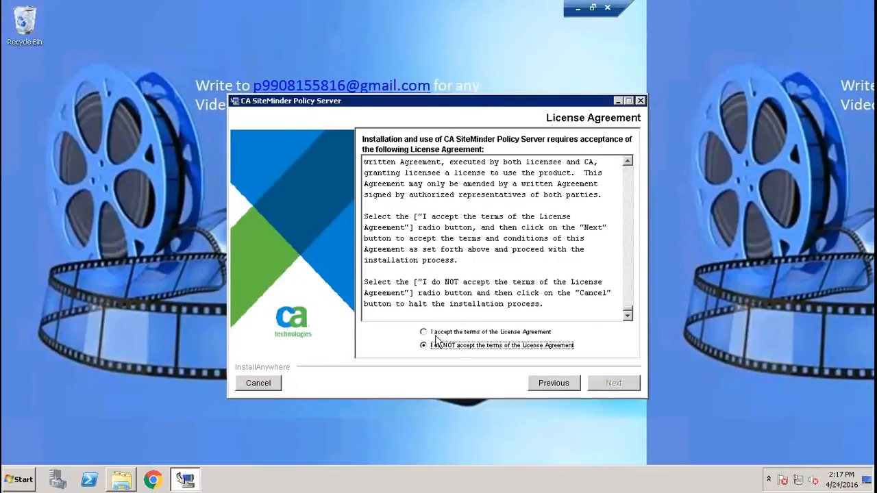
click(424, 331)
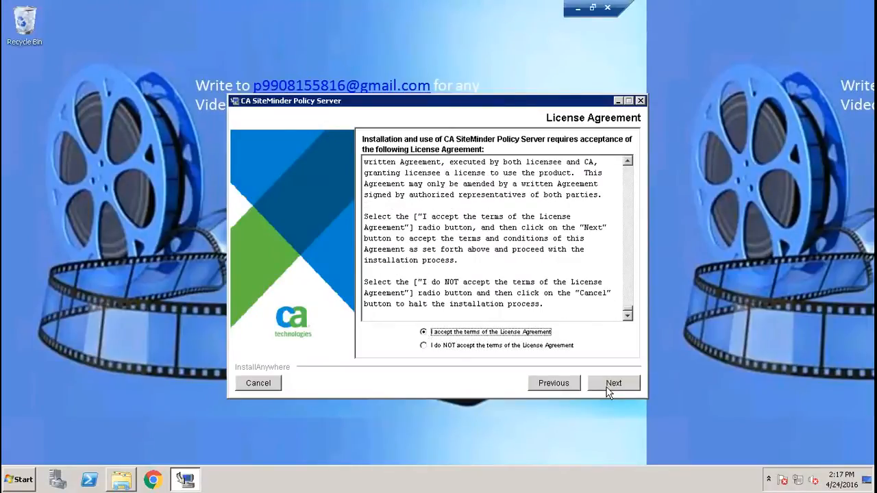
click(613, 382)
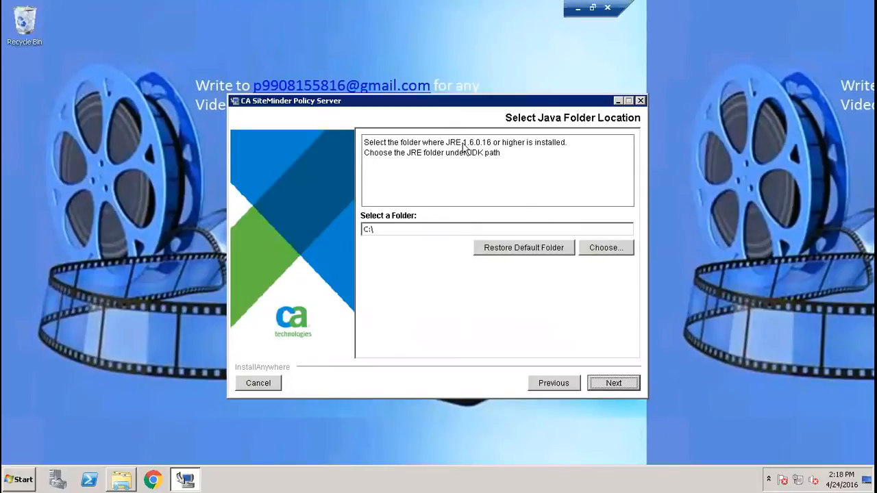
mouse_move(417, 156)
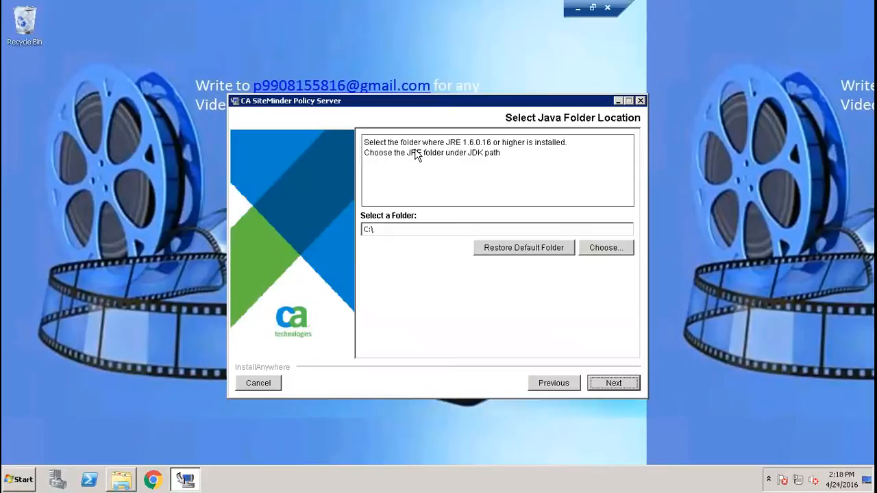
mouse_move(513, 152)
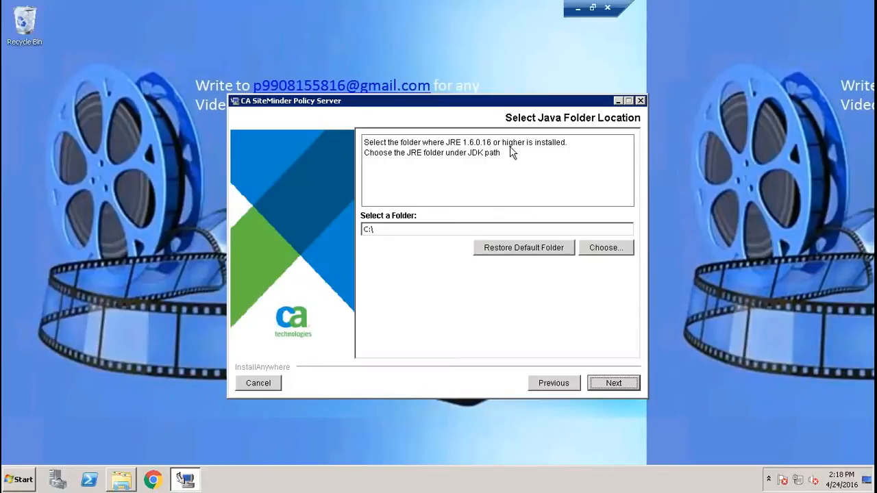
mouse_move(428, 162)
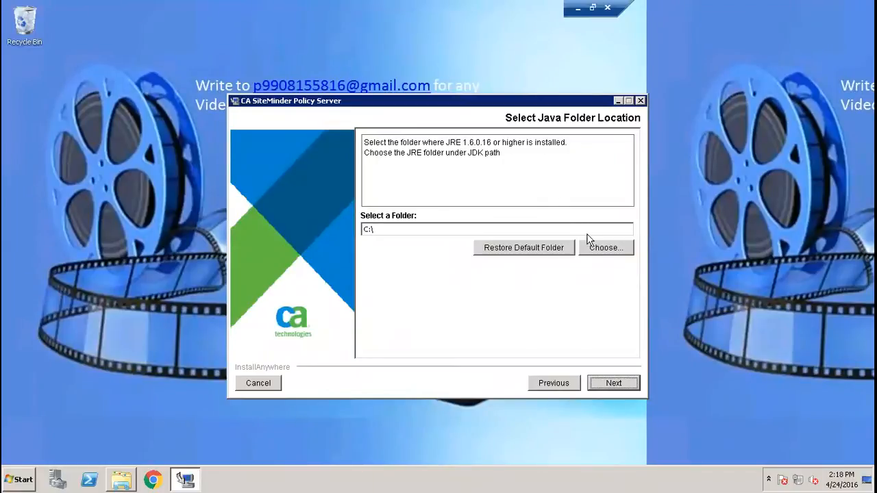
Set the Java folder to C:\Program Files (x86)\Java\jdk1.6.0_35\jre.
click(605, 247)
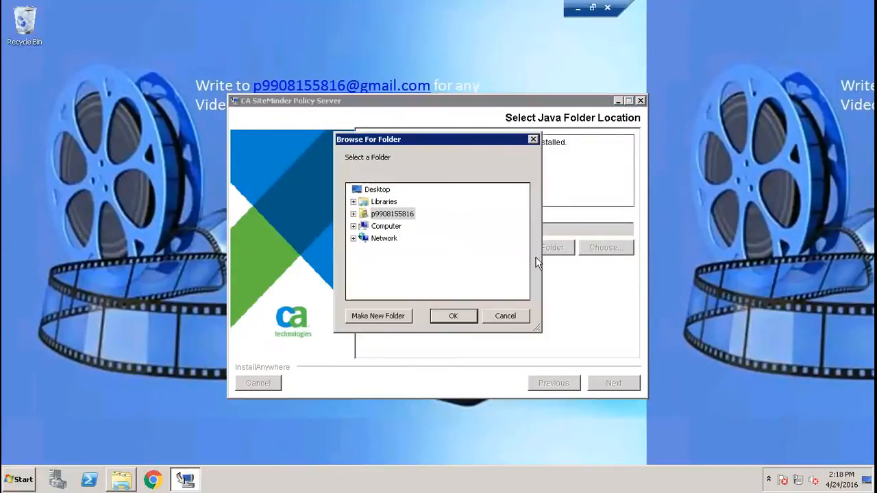
mouse_move(383, 237)
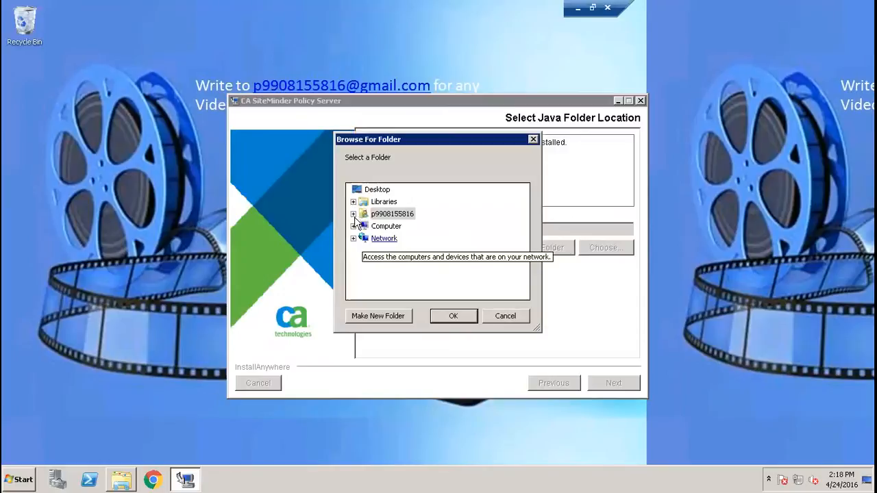
click(353, 226)
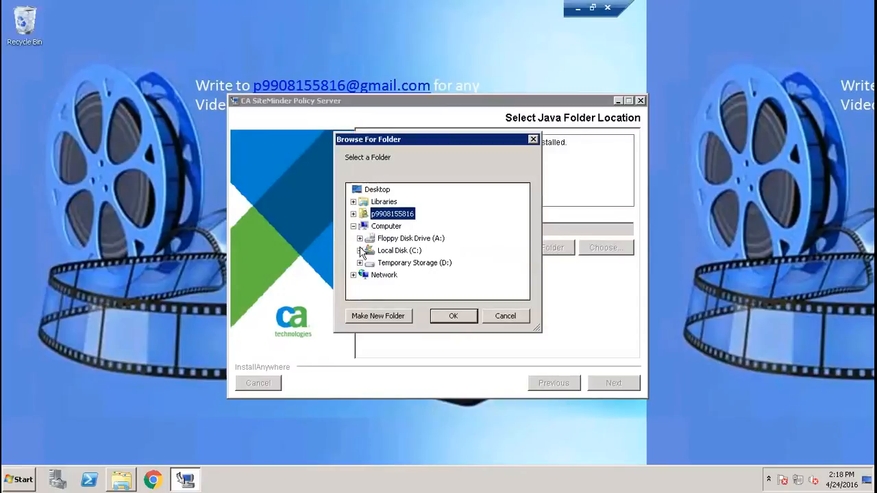
click(360, 250)
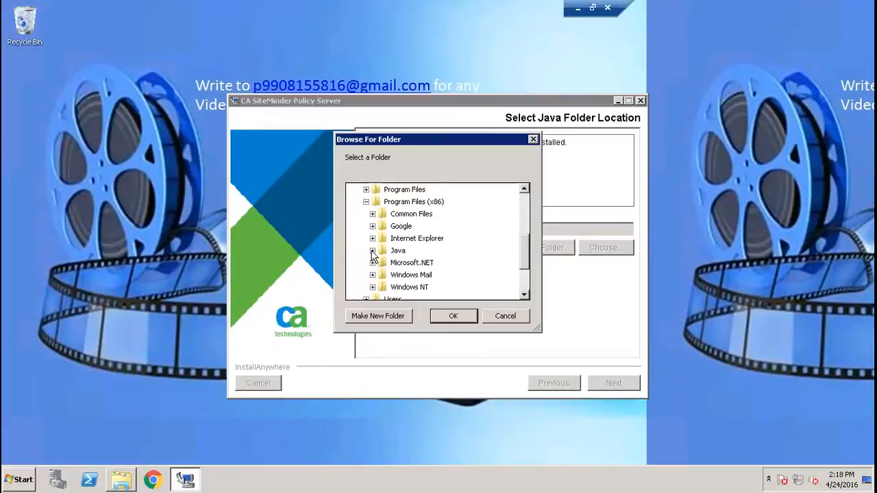
click(372, 250)
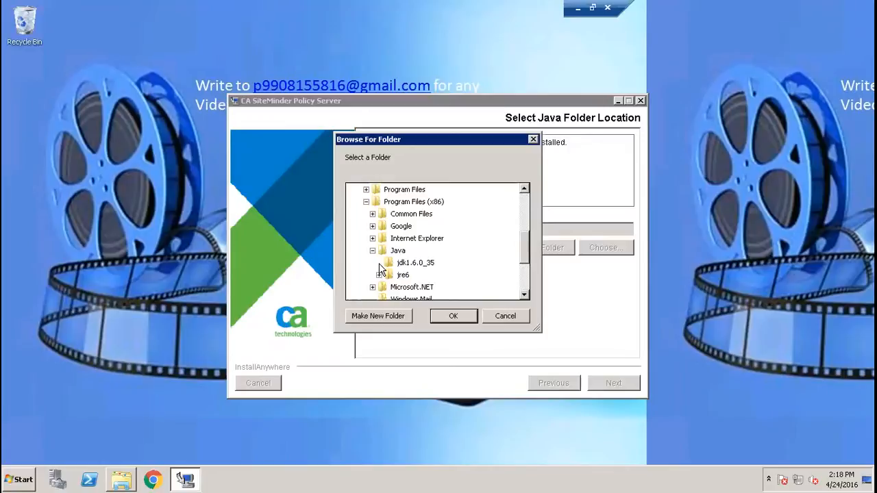
click(379, 262)
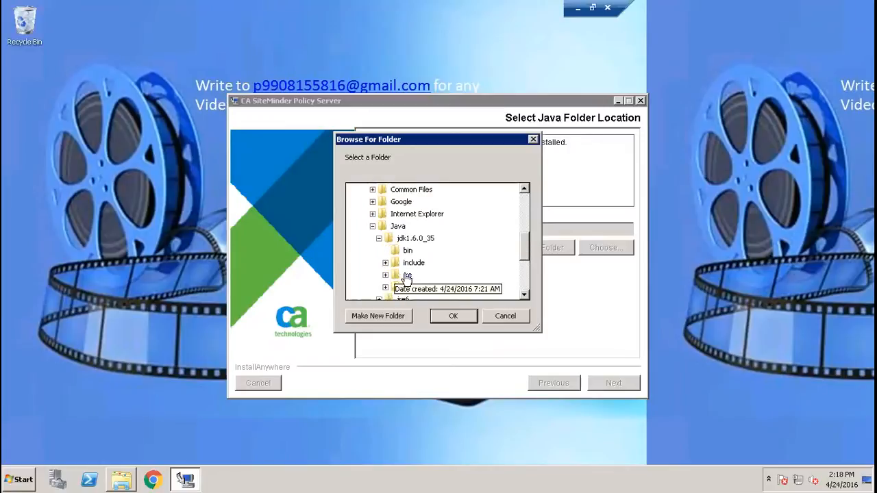
click(453, 316)
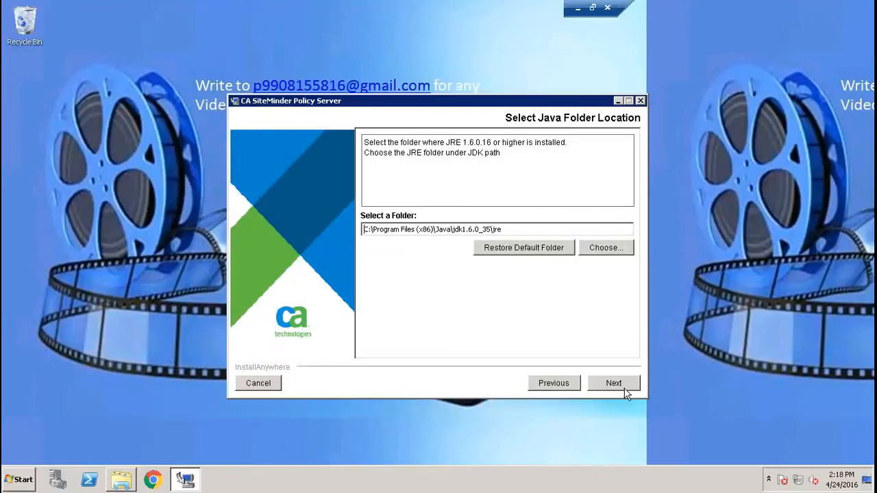
click(613, 382)
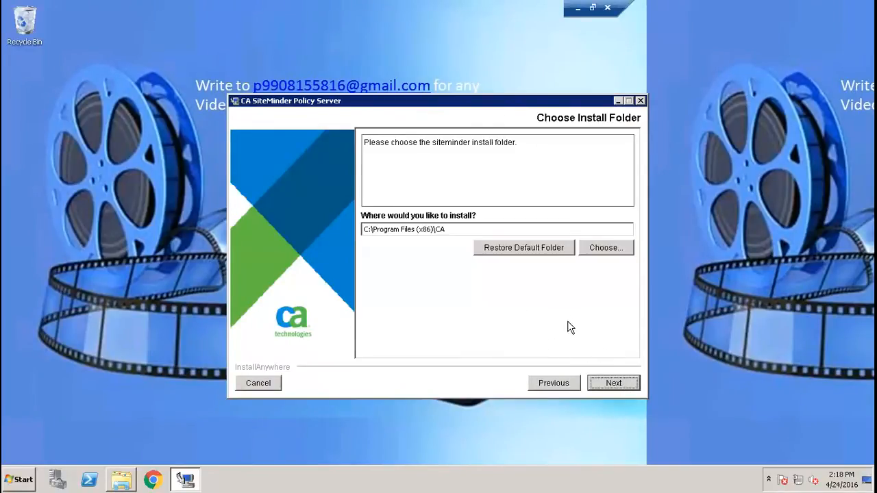
Keep the default install folder and FIPS Compatibility Mode.
click(612, 383)
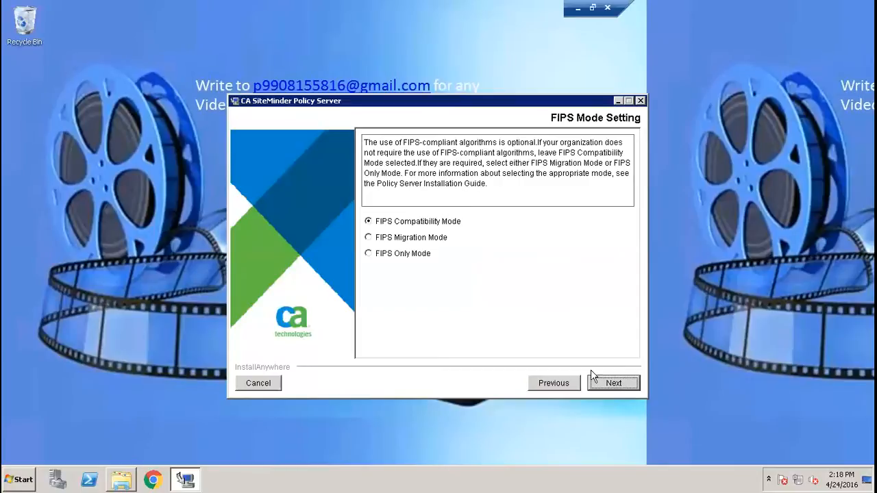
mouse_move(547, 330)
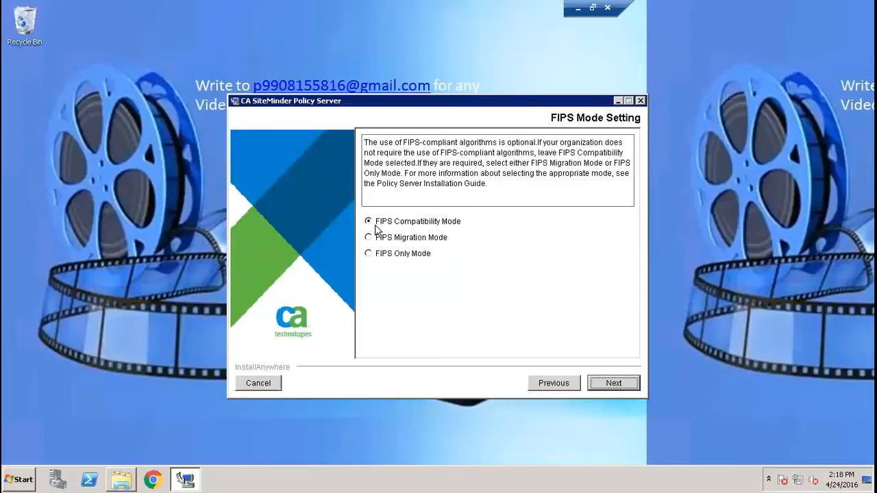
click(612, 383)
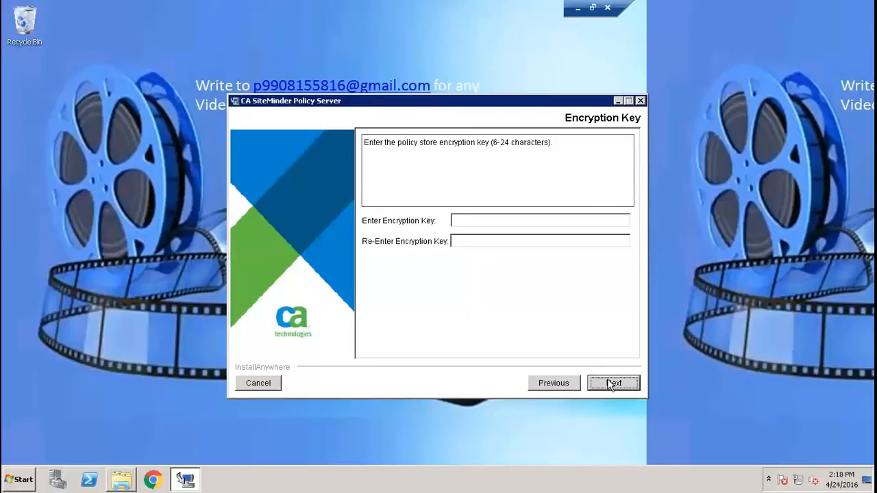
mouse_move(464, 214)
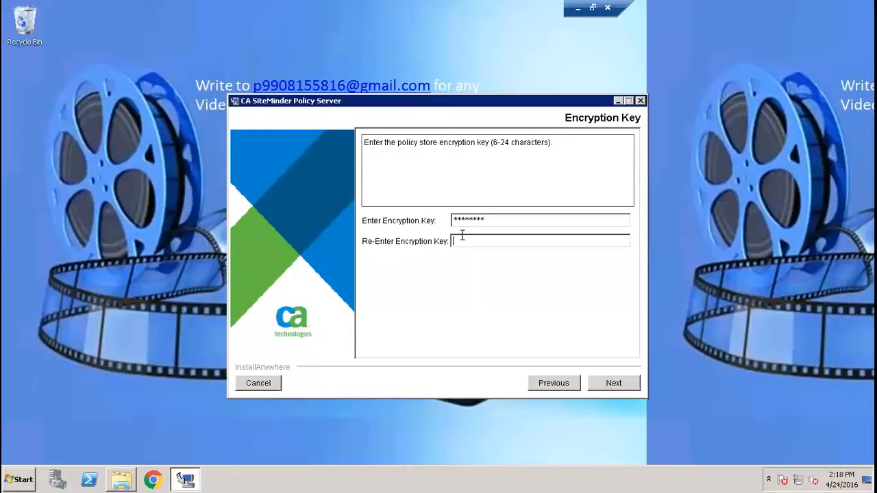
Enter and re-enter the policy store encryption key, then continue.
text(*)
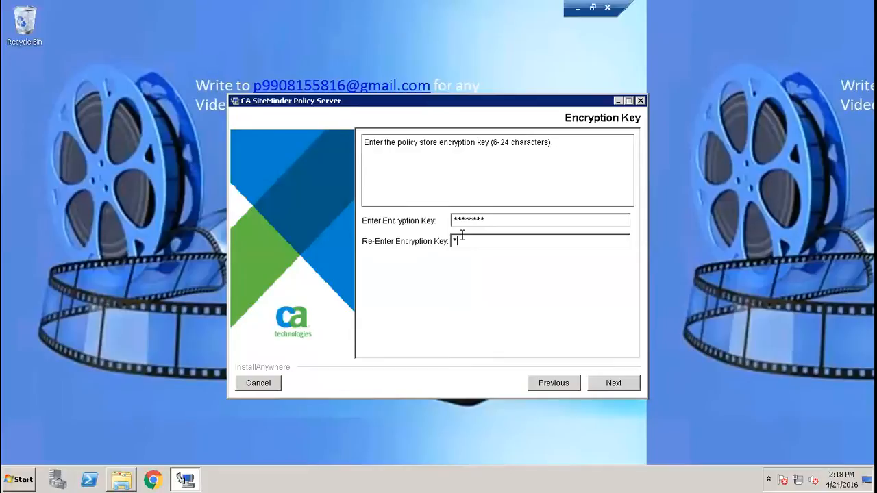
text(********)
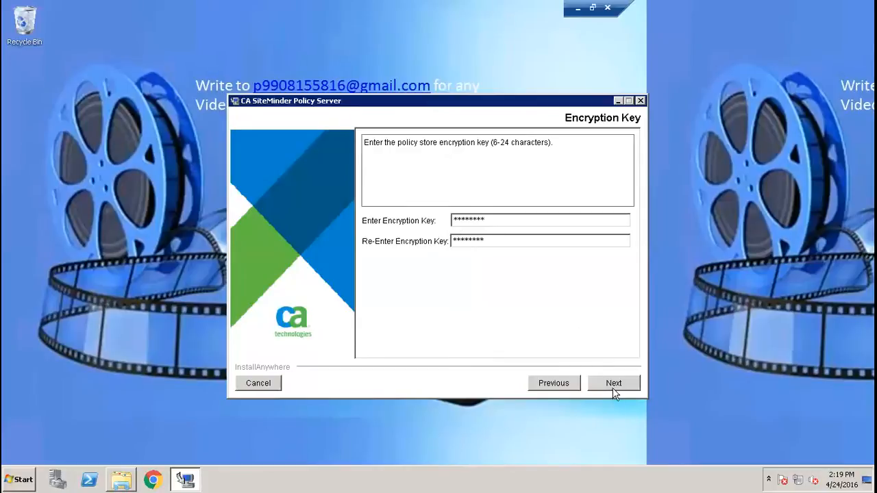
click(612, 382)
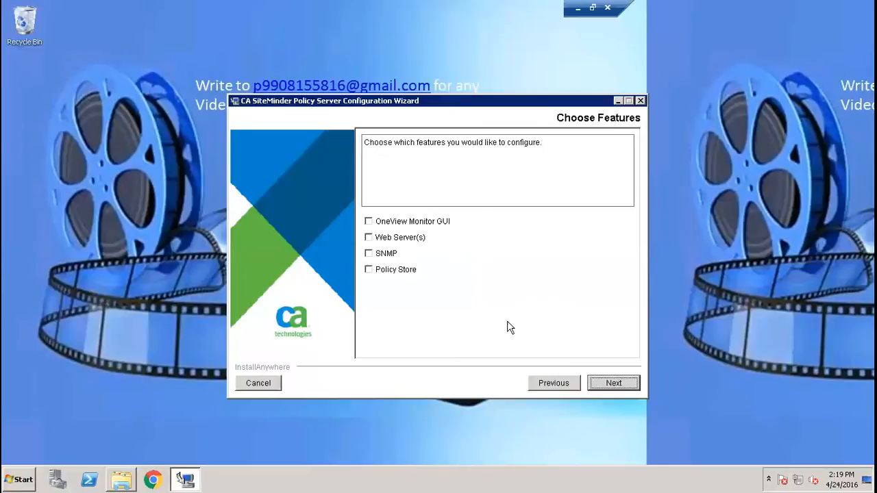
mouse_move(372, 267)
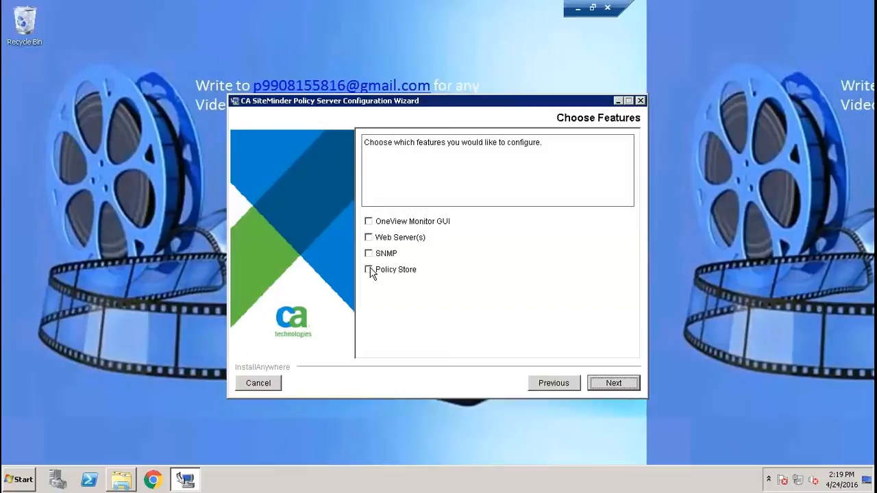
Tick Policy Store and Web Server(s) on the Choose Features page.
click(369, 269)
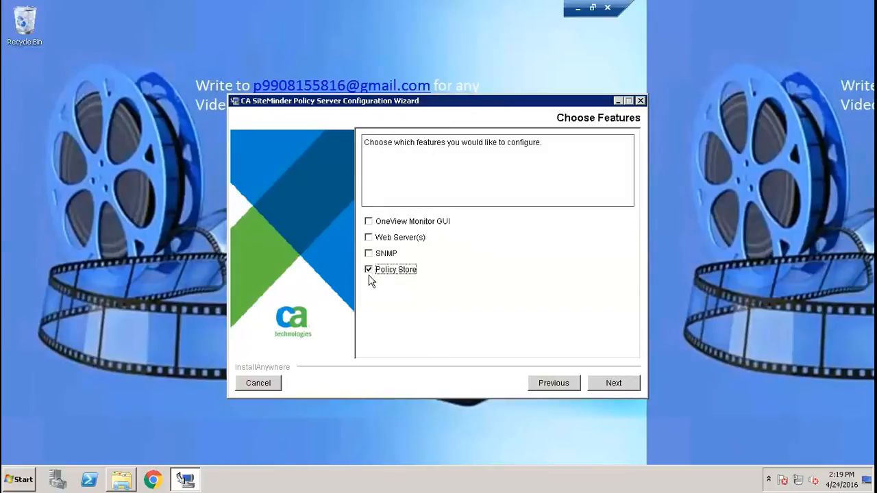
mouse_move(370, 287)
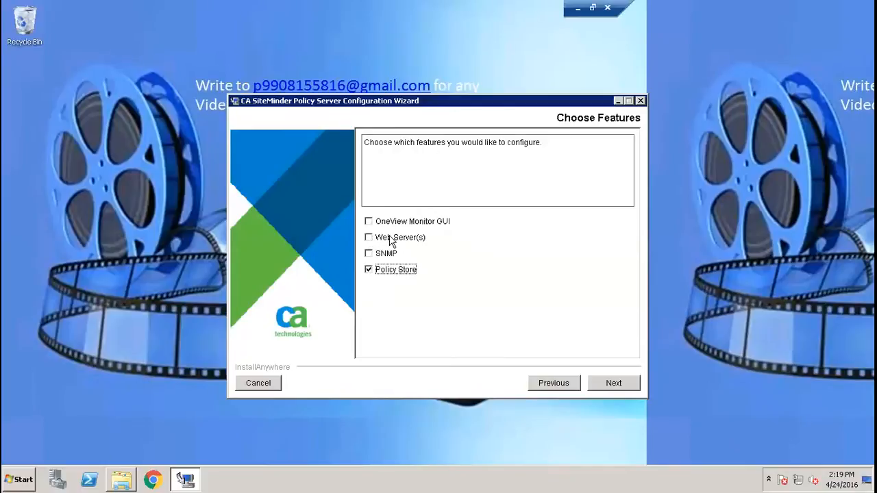
mouse_move(371, 243)
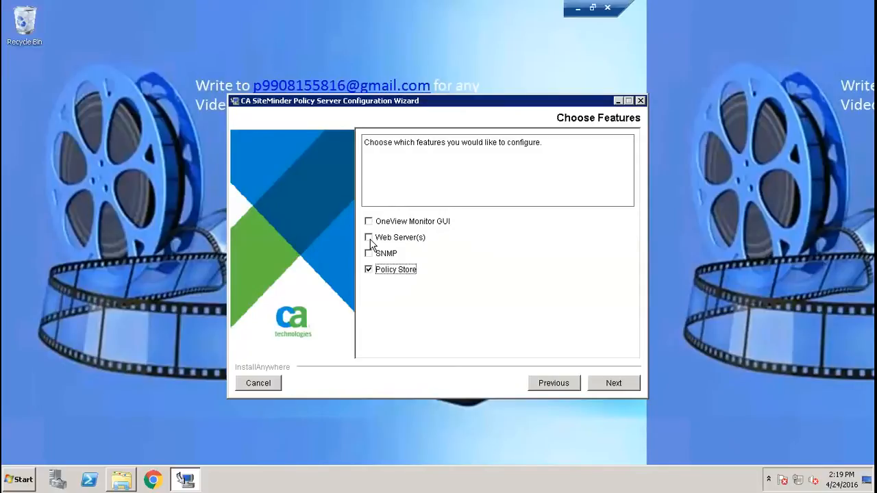
mouse_move(358, 246)
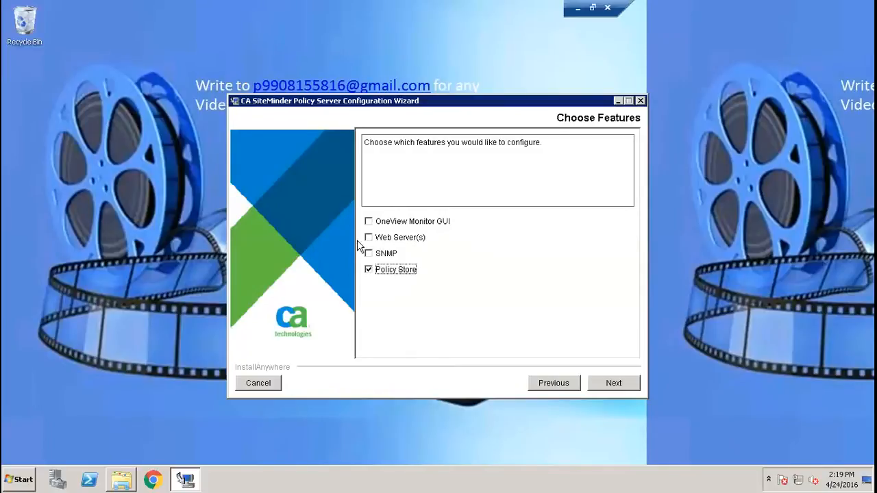
mouse_move(424, 249)
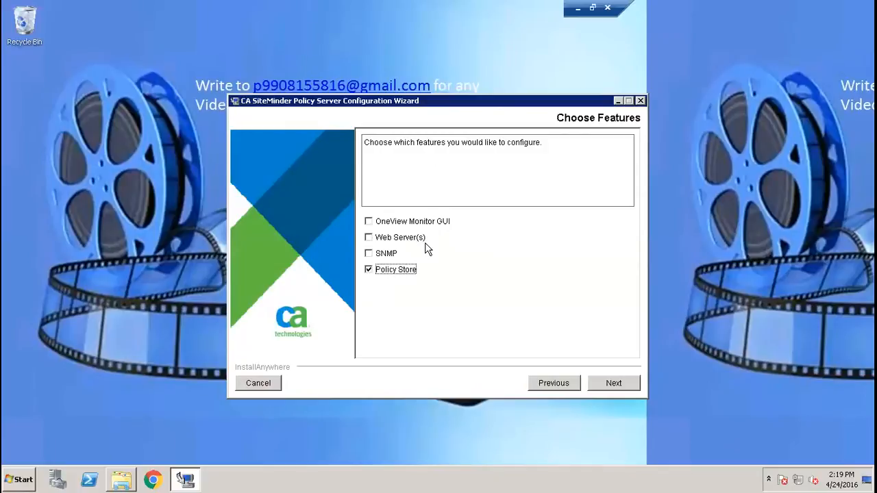
mouse_move(401, 244)
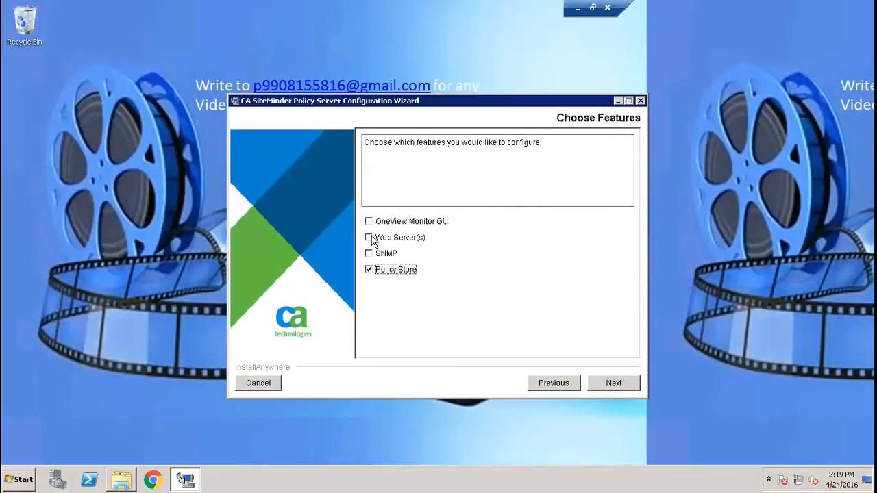
click(369, 237)
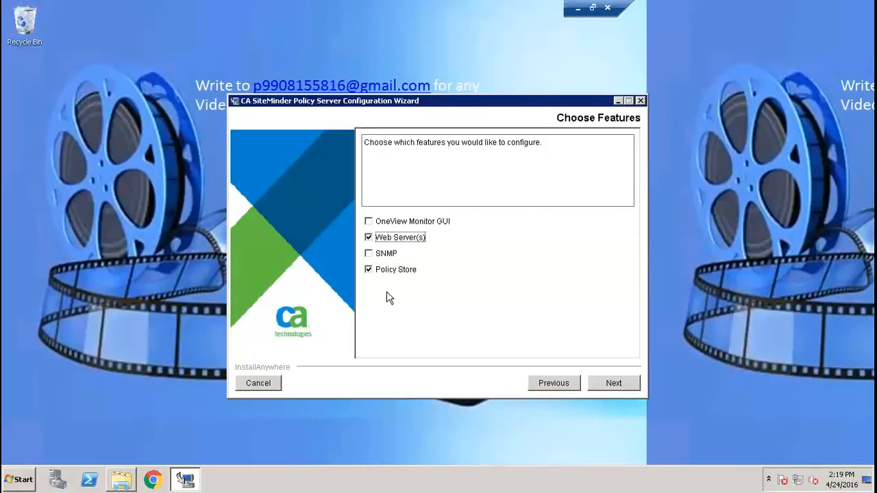
mouse_move(458, 205)
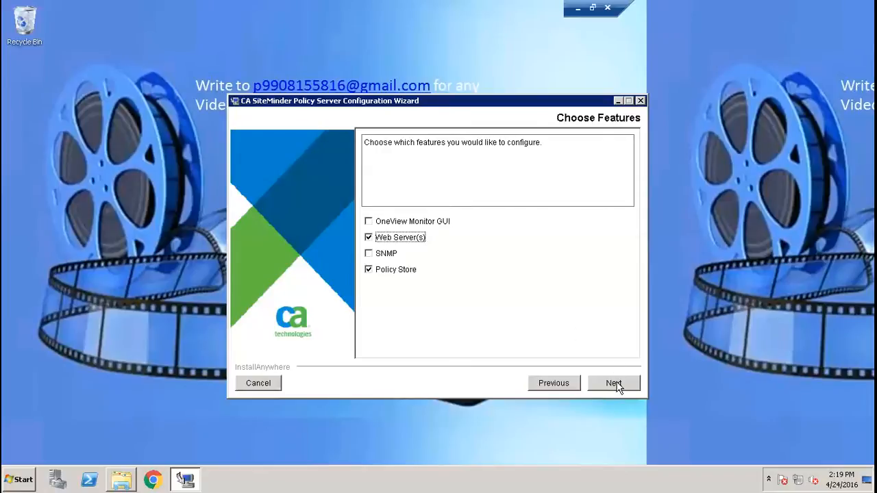
Continue from Choose Features, triggering the Webserver not found warning.
click(613, 383)
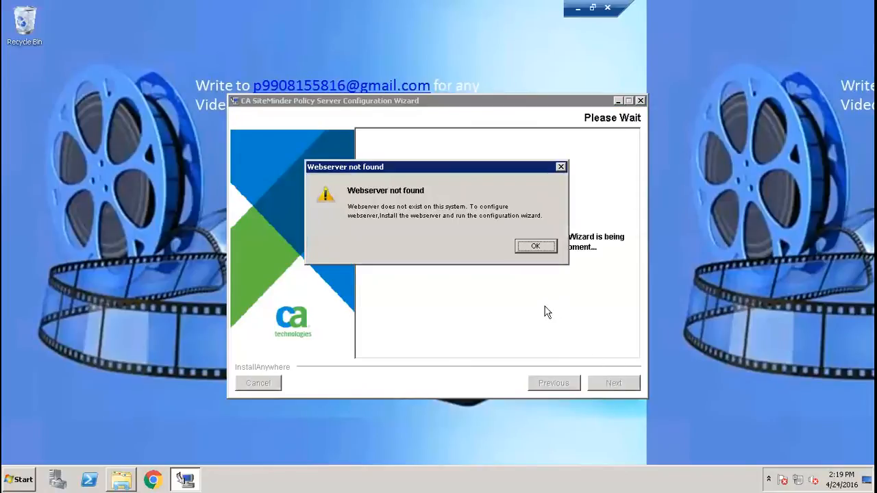
mouse_move(408, 217)
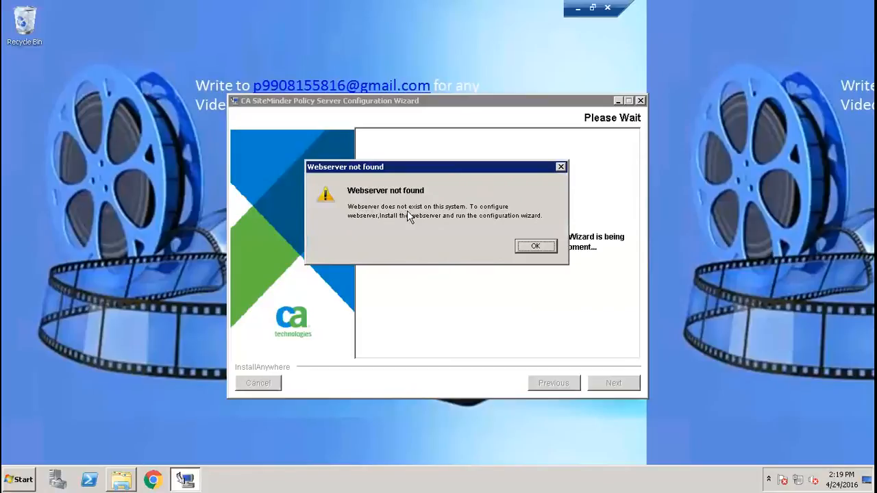
mouse_move(444, 216)
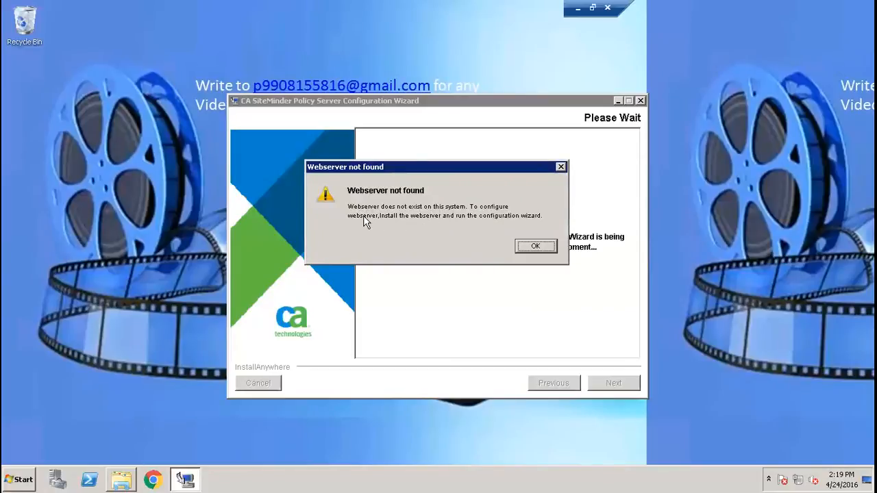
mouse_move(463, 224)
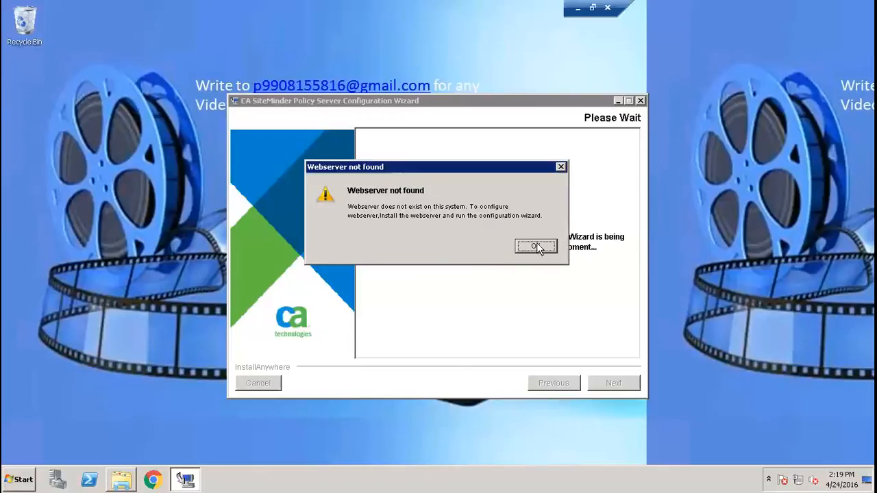
Dismiss the web server warning and choose Oracle Directory Server as policy store.
click(535, 246)
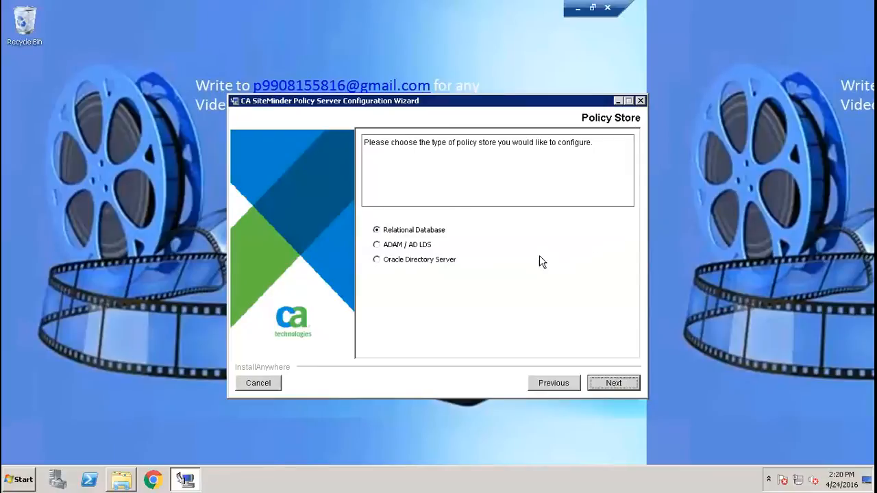
mouse_move(380, 265)
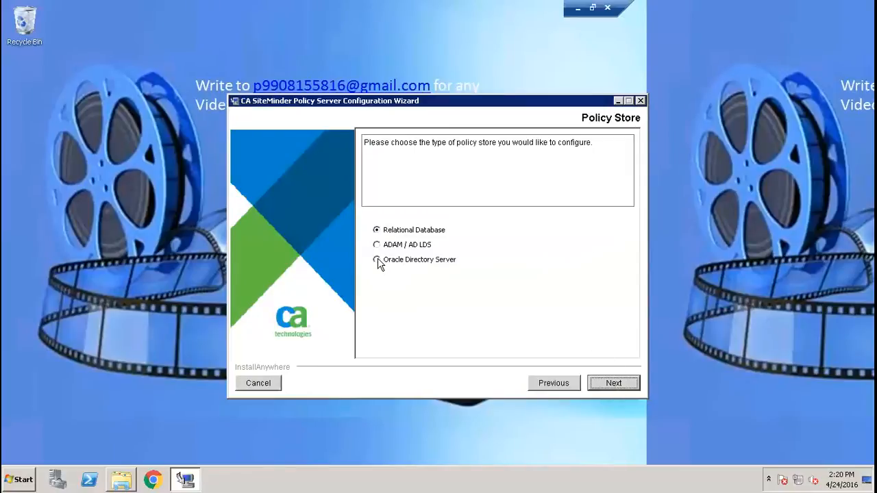
click(376, 259)
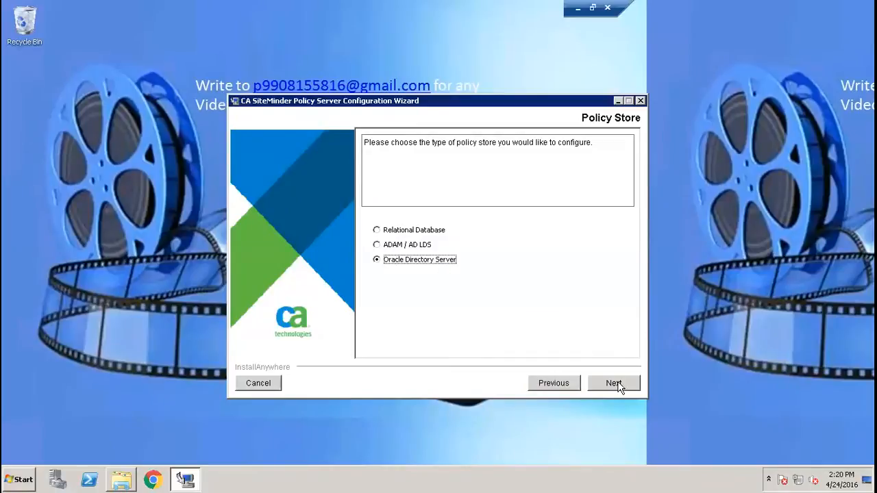
click(613, 383)
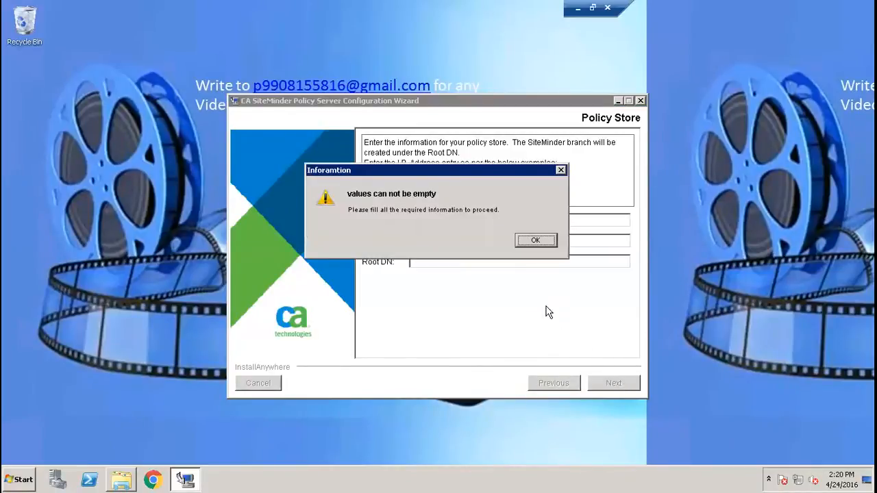
Enter policy store host localhost, port 1111 and root DN dc=sm,dc=com.
click(535, 239)
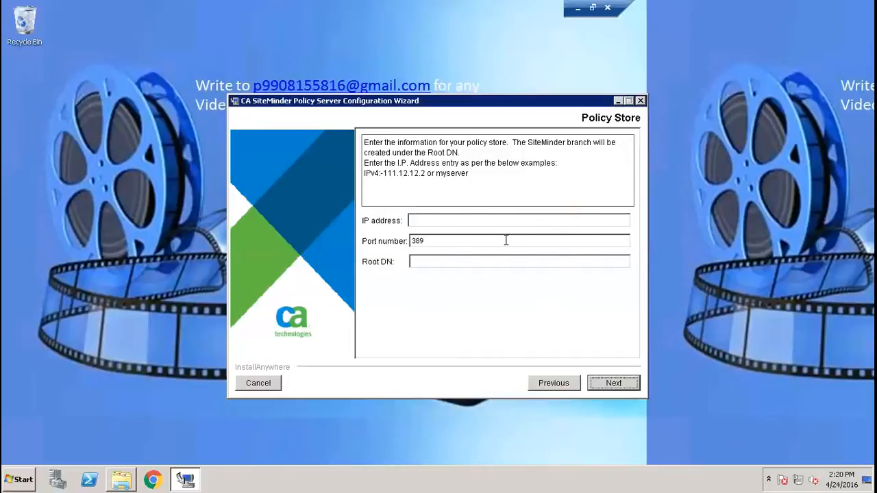
click(518, 219)
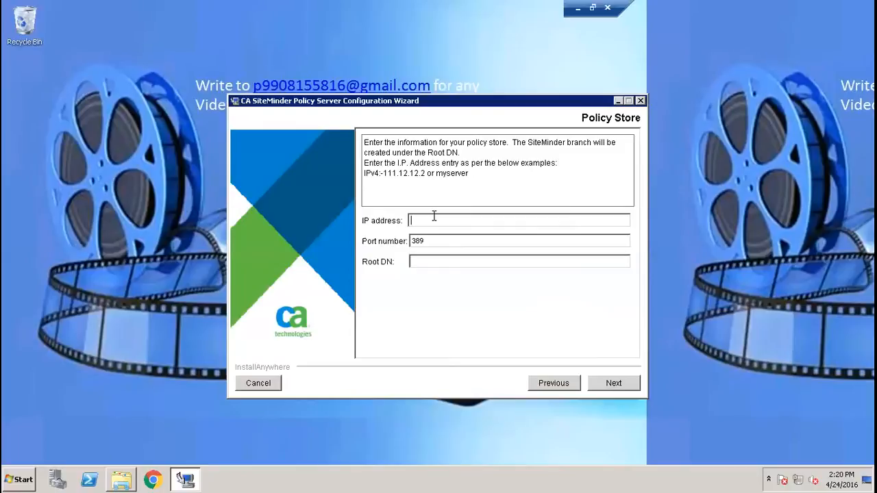
text(localhost)
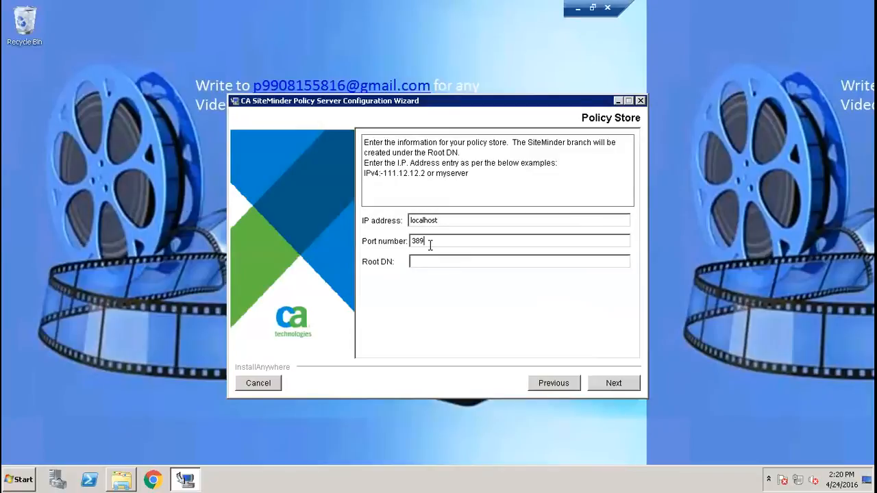
text(1)
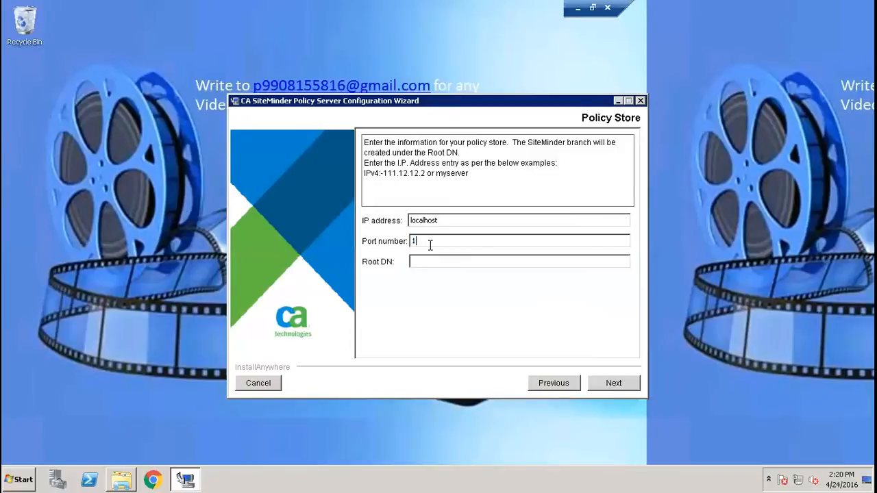
text(111)
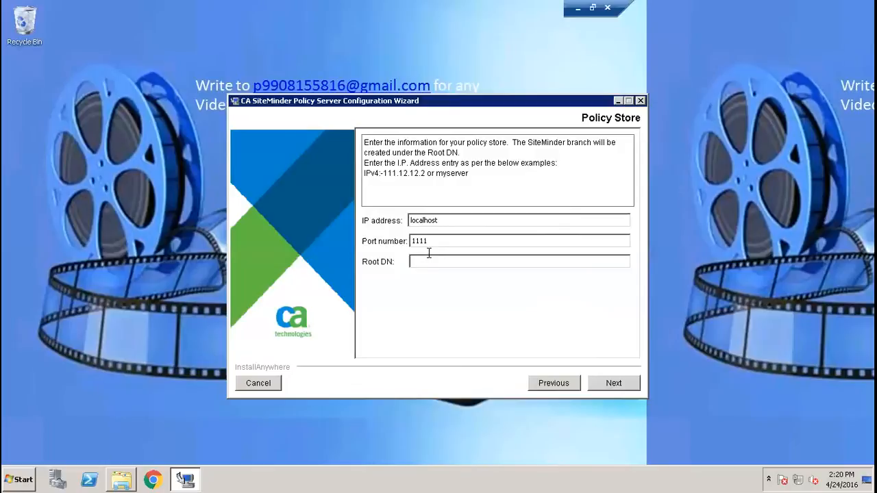
text(d)
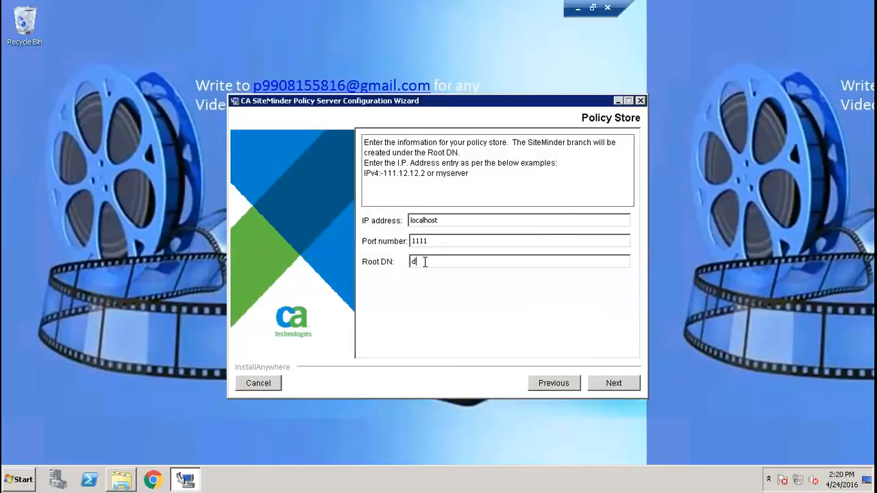
text(c=sm)
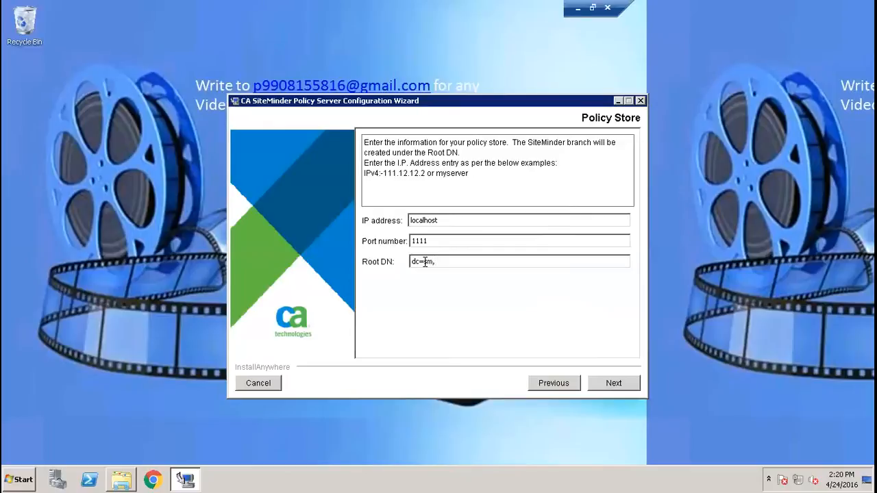
text(,dc=com)
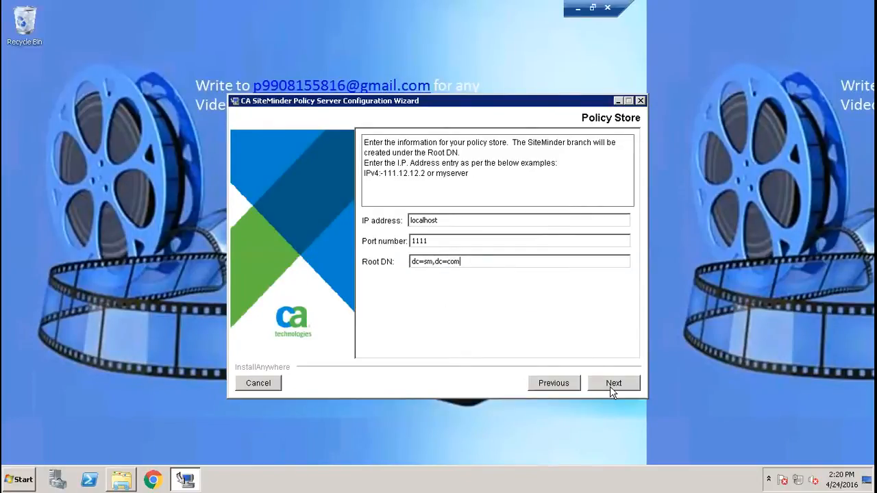
click(613, 383)
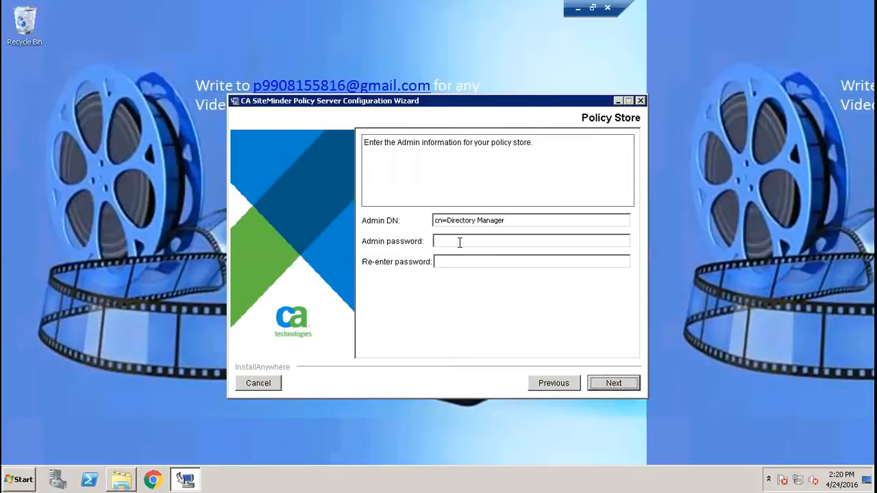
Enter and confirm the cn=Directory Manager admin password, then continue.
text(****)
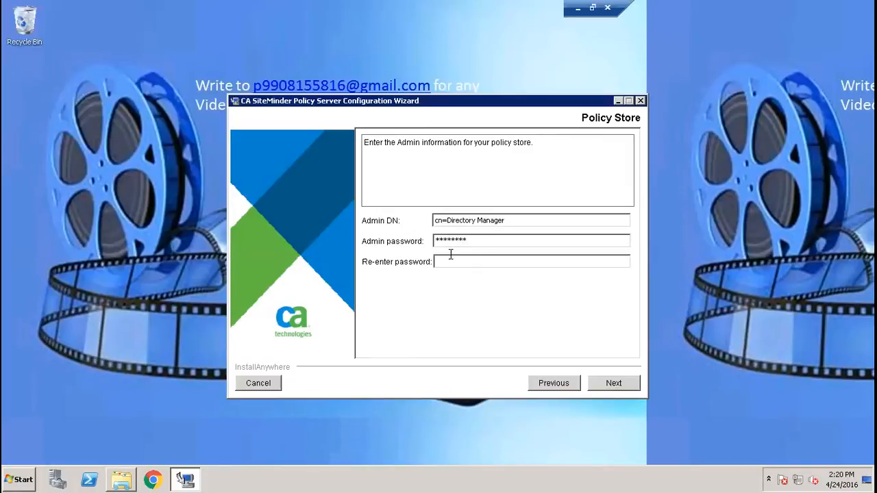
text(*)
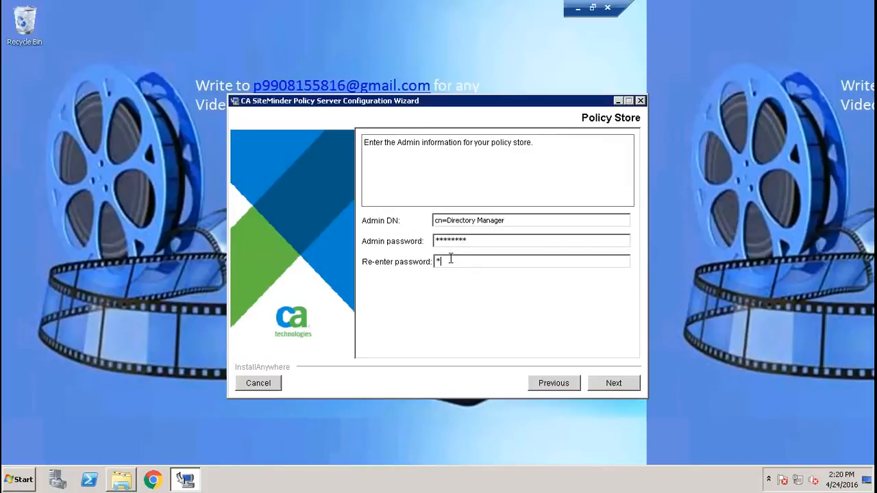
text(*******)
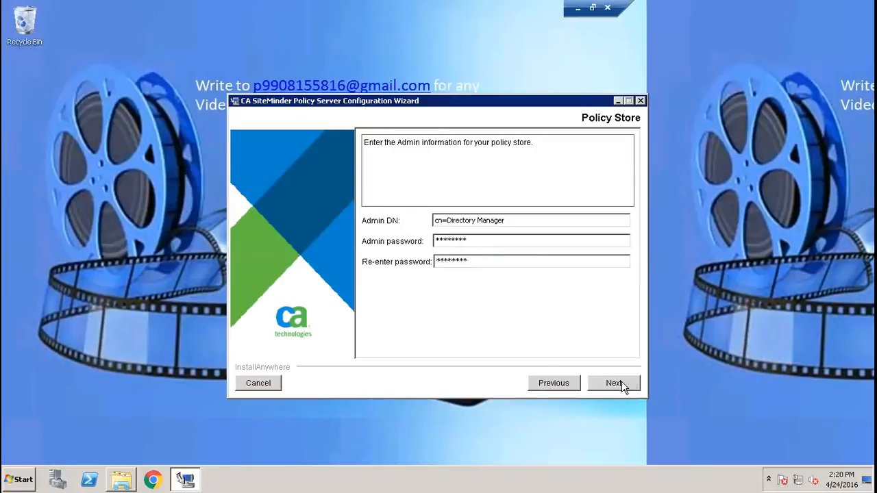
click(613, 383)
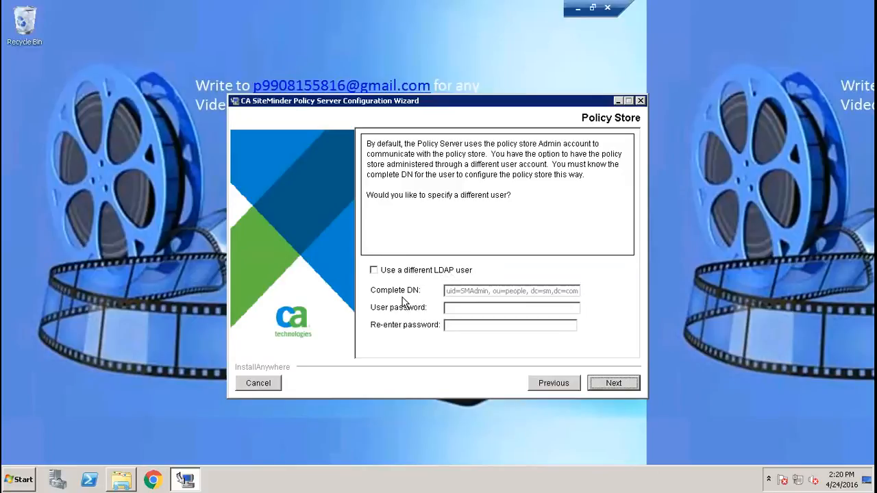
Keep the default admin account, initialize the policy store instance, and skip CA certificate import.
click(612, 383)
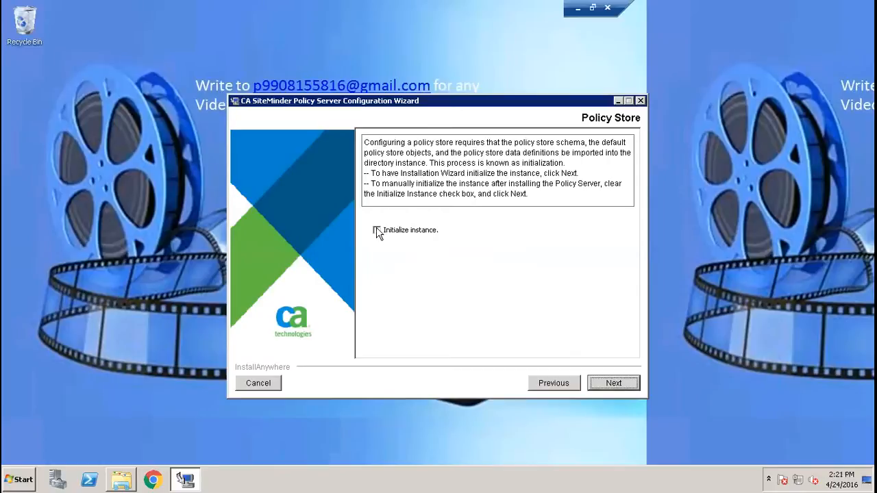
click(376, 229)
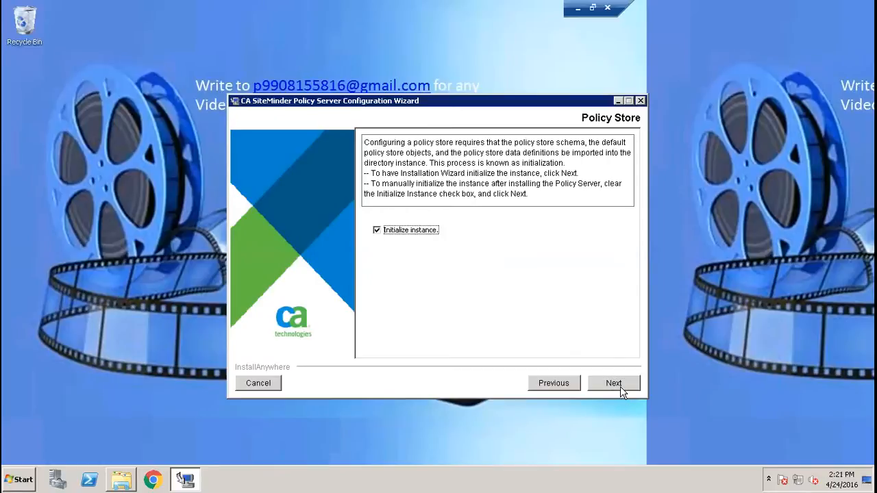
click(612, 382)
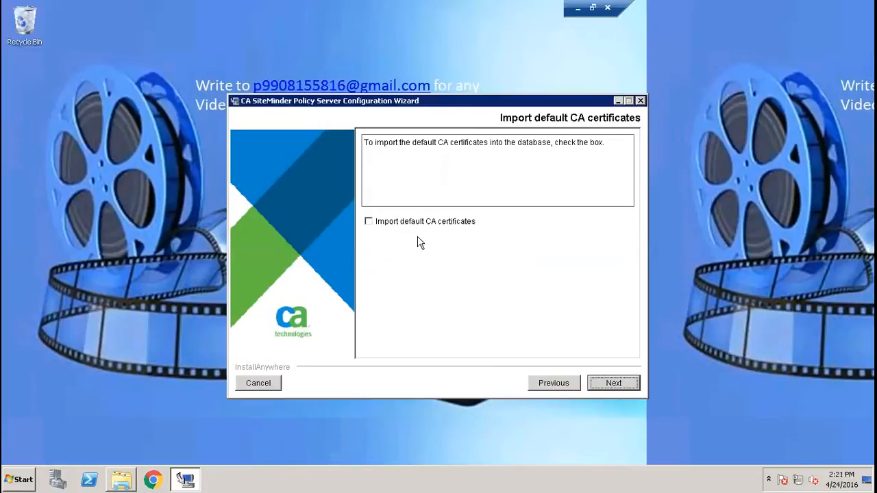
mouse_move(611, 370)
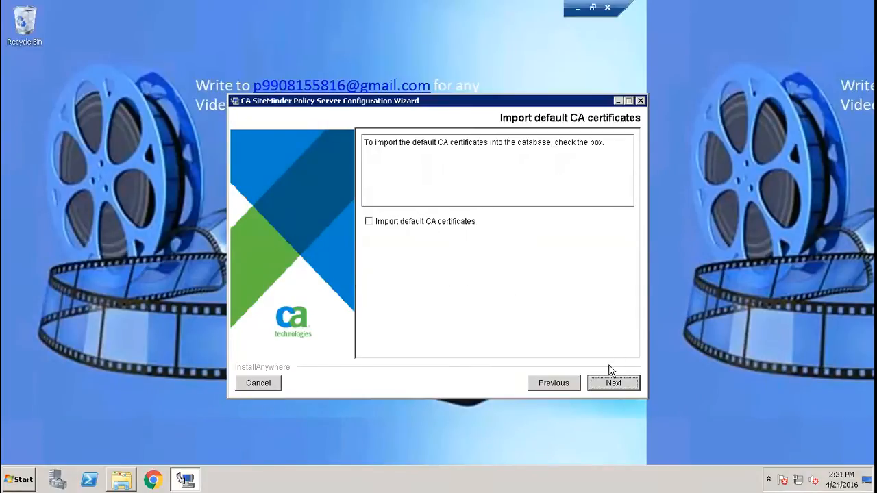
click(613, 383)
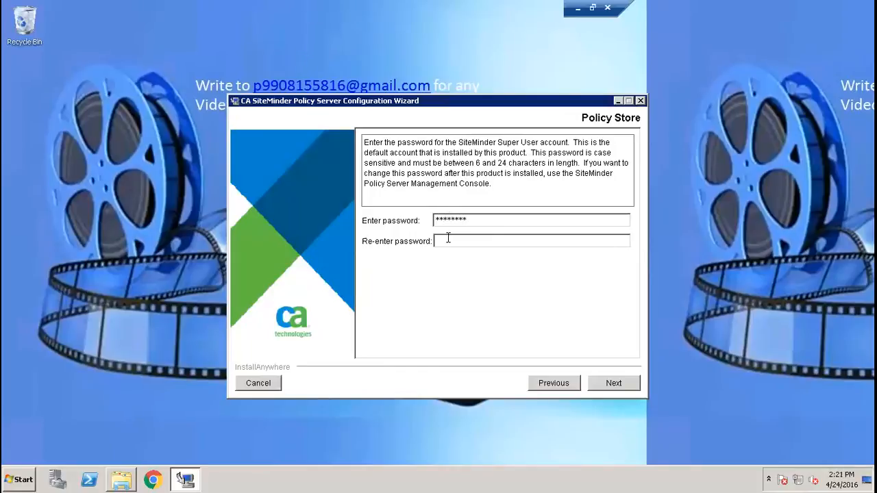
Confirm the Super User password, keep Basic Password Services, and accept the summary to install.
text(**)
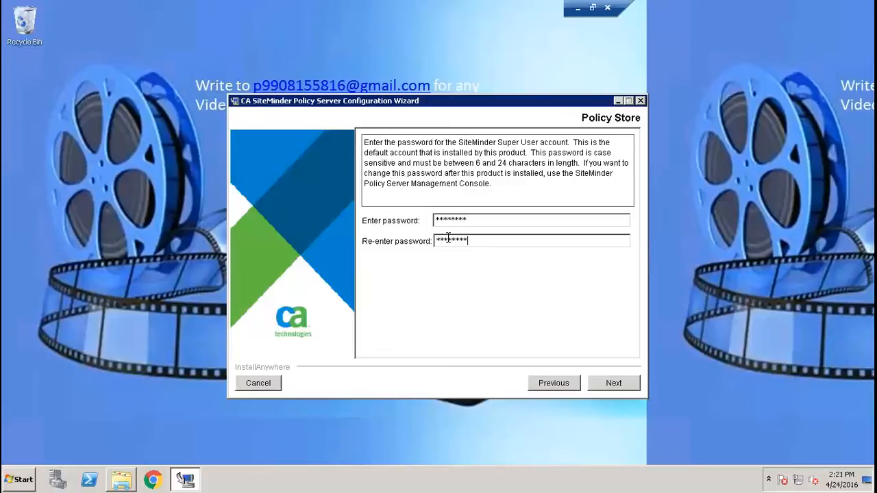
click(613, 383)
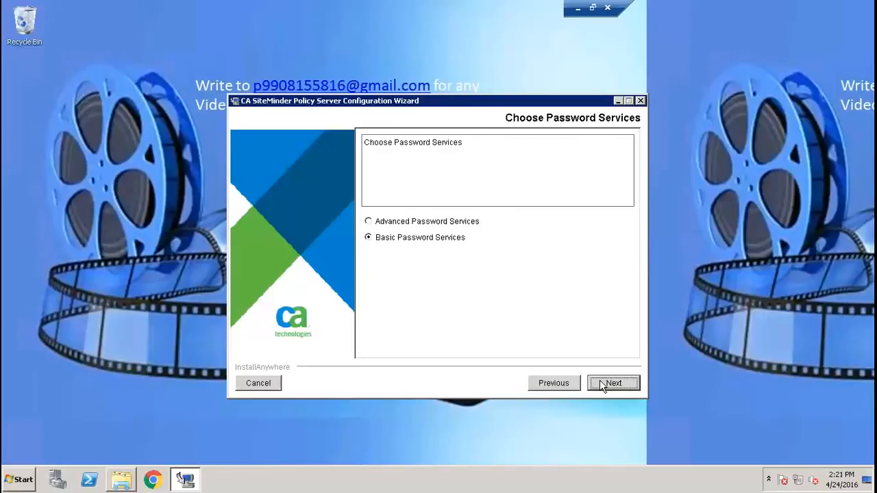
click(612, 383)
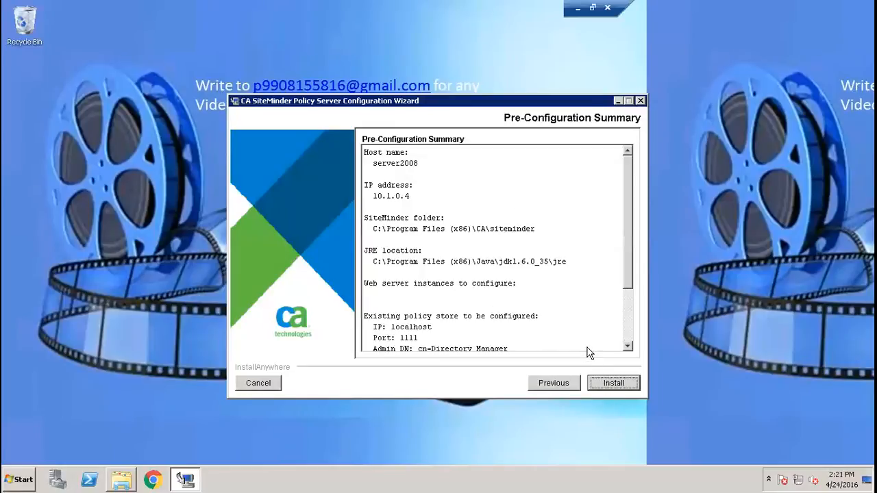
click(612, 383)
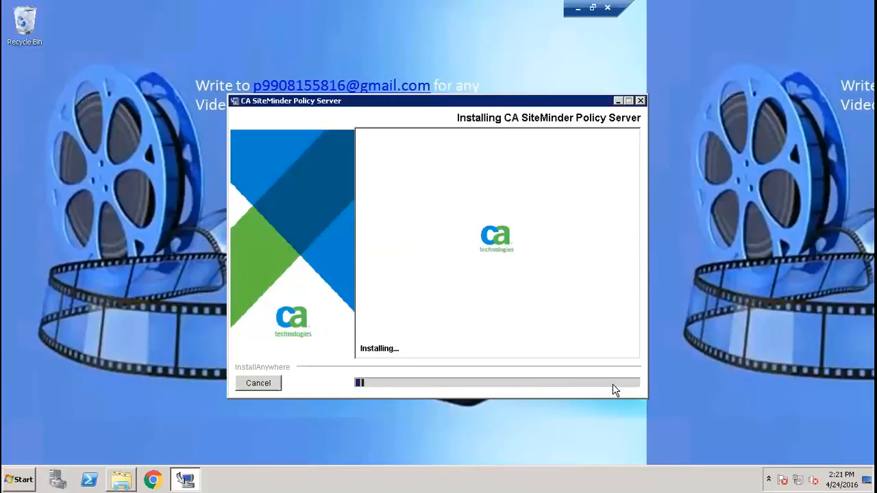
mouse_move(397, 200)
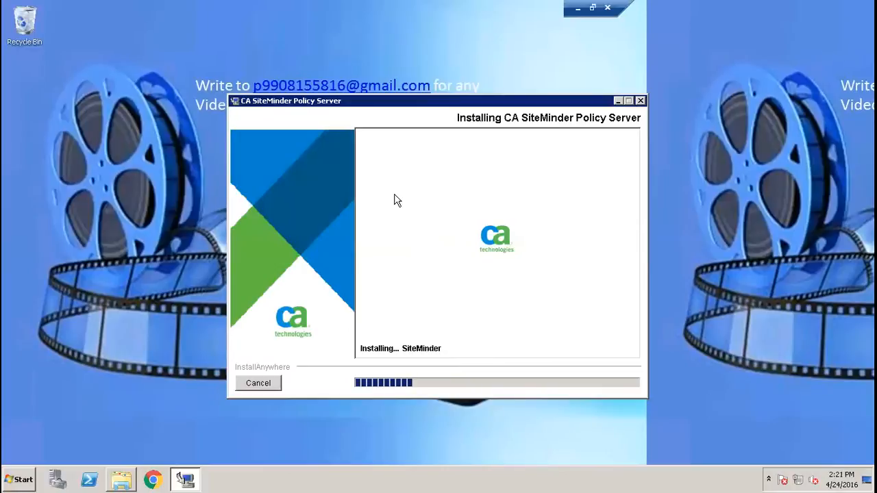
mouse_move(540, 6)
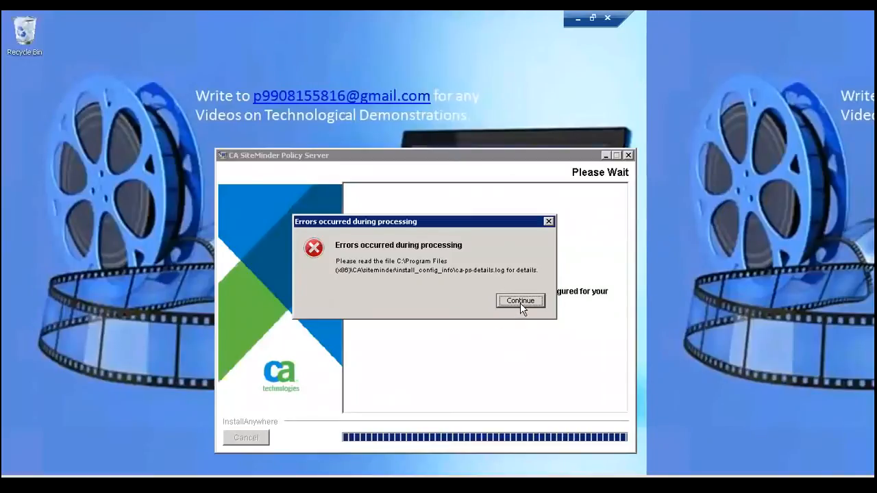
Acknowledge the 'Errors occurred during processing' notice so the installation continues.
click(520, 301)
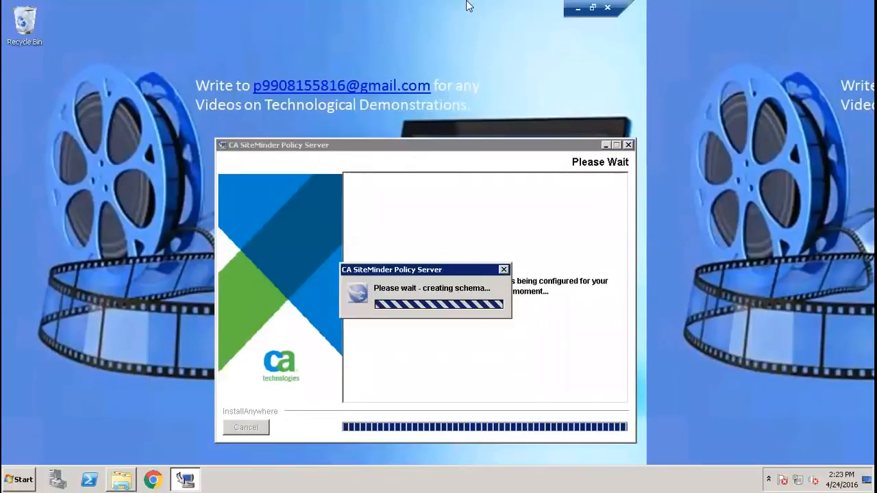
mouse_move(536, 10)
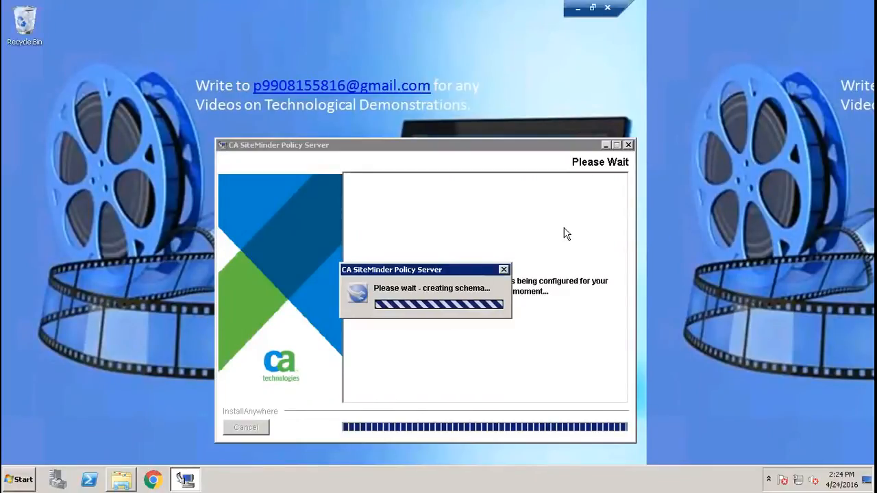
mouse_move(457, 6)
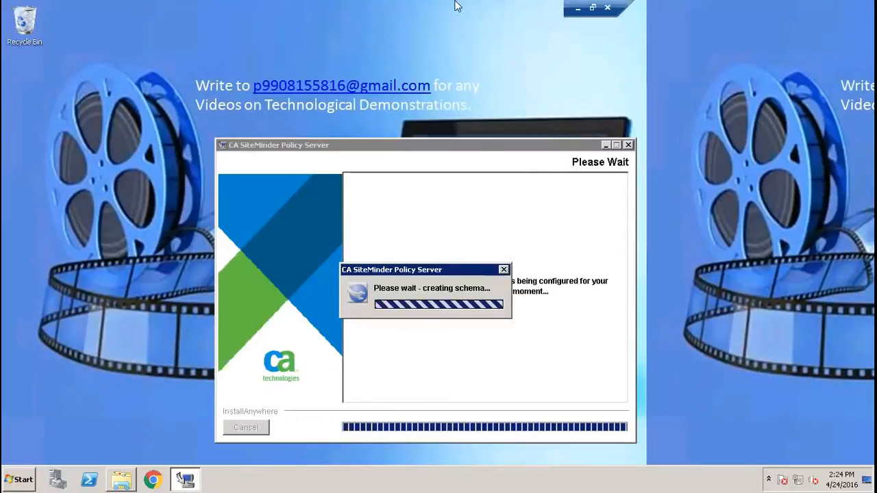
mouse_move(558, 85)
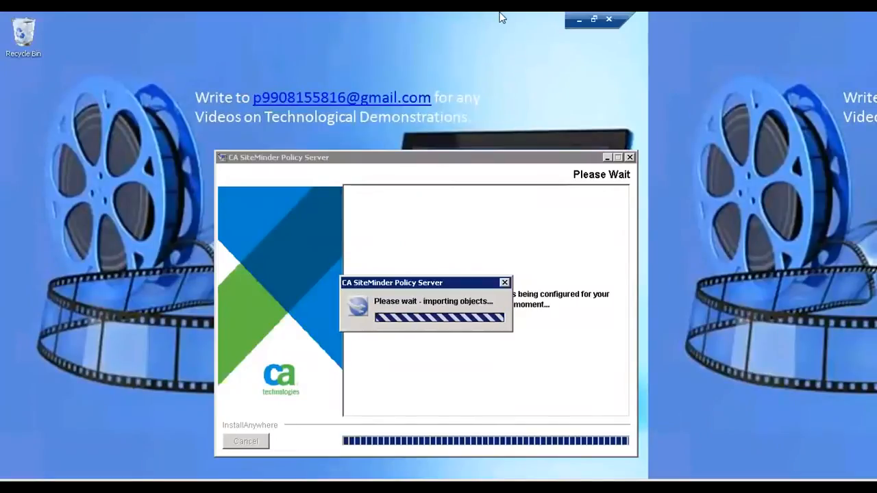
mouse_move(553, 49)
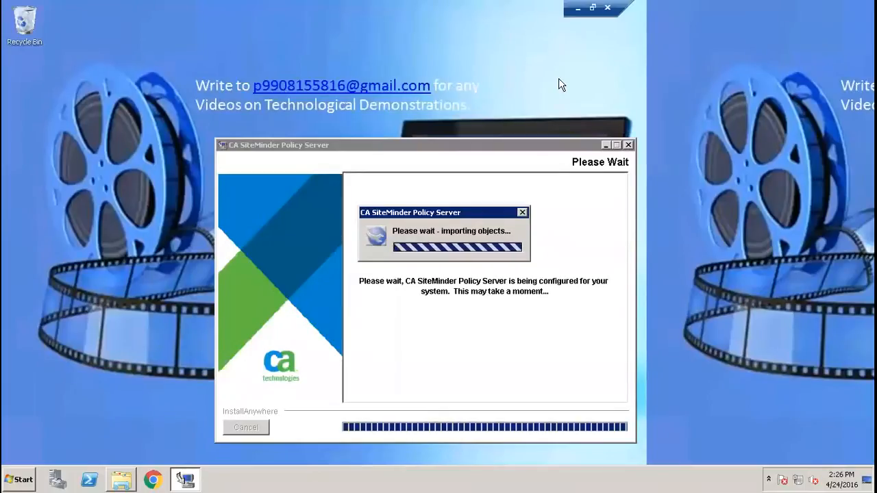
mouse_move(387, 6)
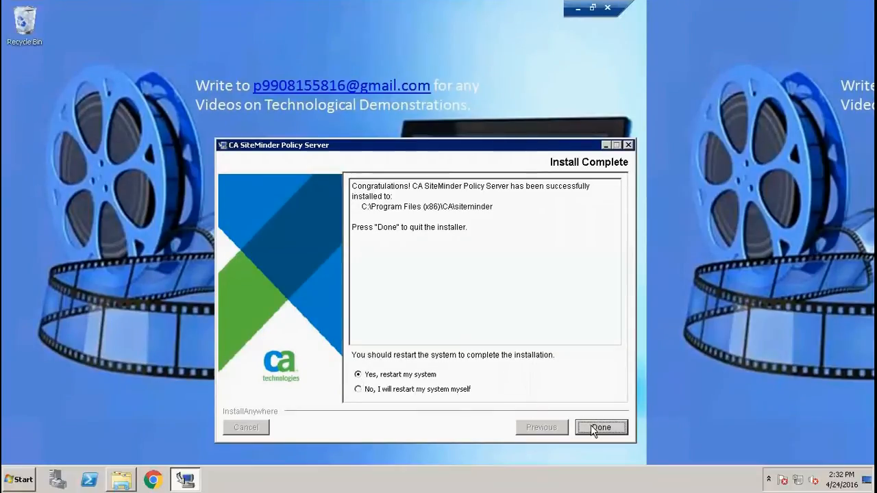
Finish the Install Complete page with Done, closing the installer.
click(601, 427)
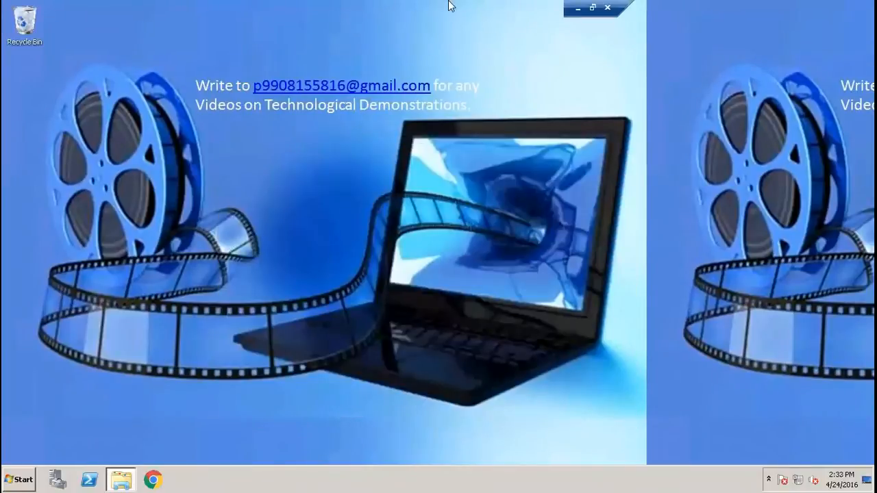
mouse_move(562, 80)
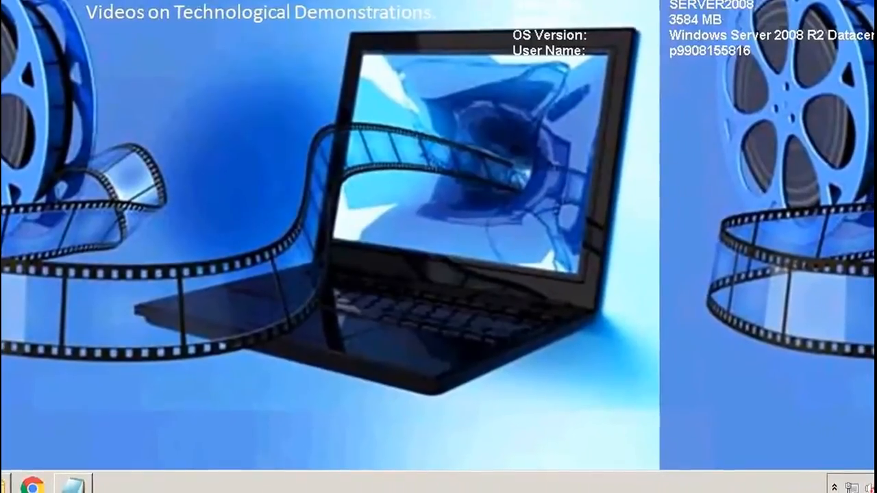
Launch an administrator Command Prompt from the Start menu.
click(7, 480)
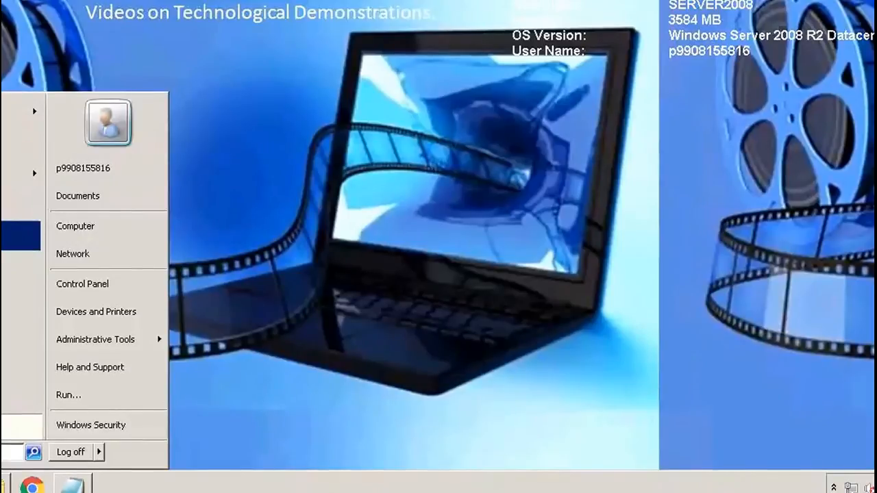
mouse_move(73, 254)
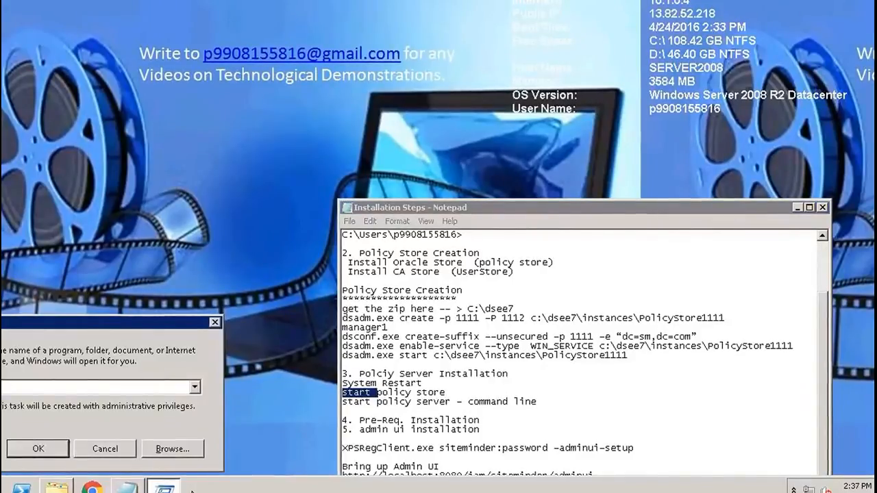
click(38, 449)
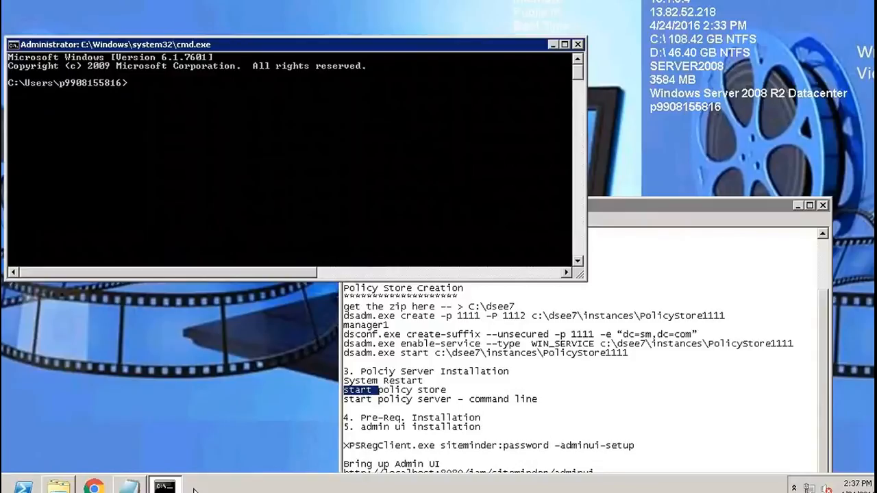
From c:\dsee7\bin, run dsadm.exe start c:\dsee7\instances\PolicyStore1111.
text(cd c:\dsee7)
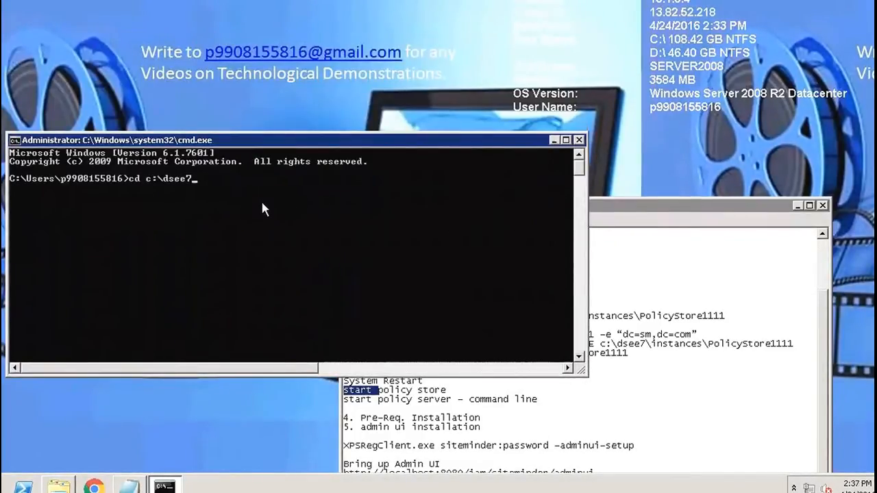
text(\bi)
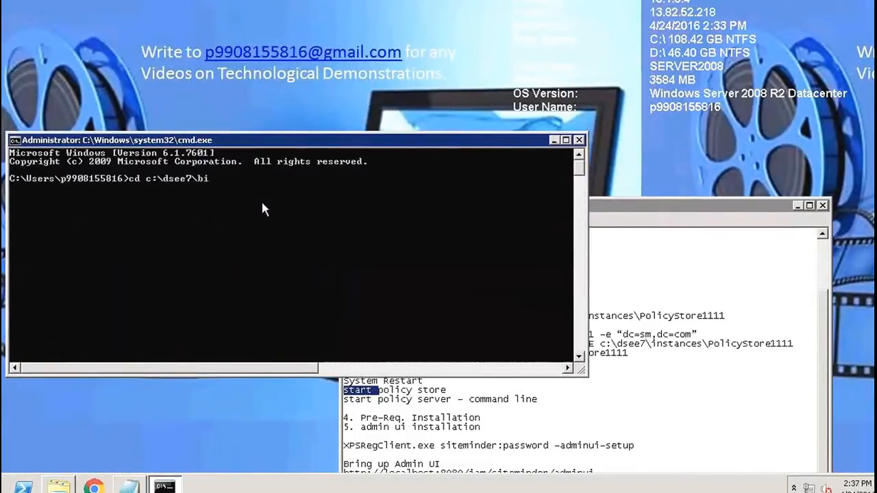
key(enter)
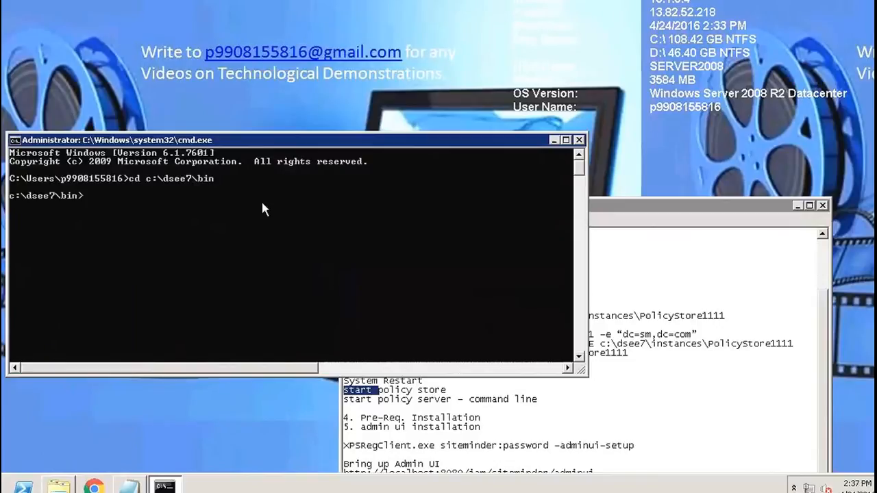
text(dsadm.exe)
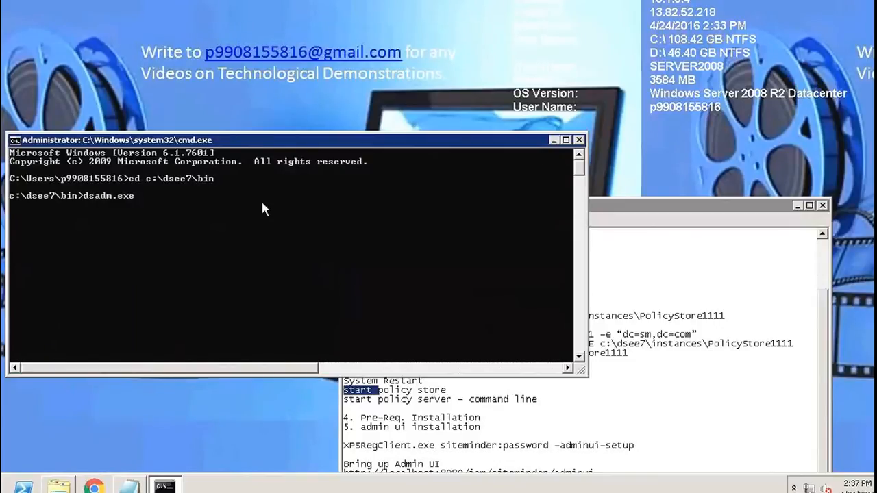
text(start)
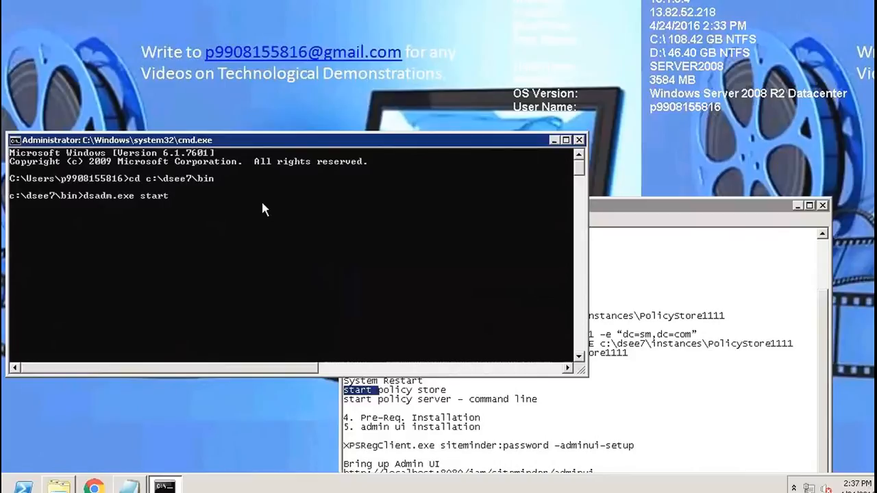
text(c:)
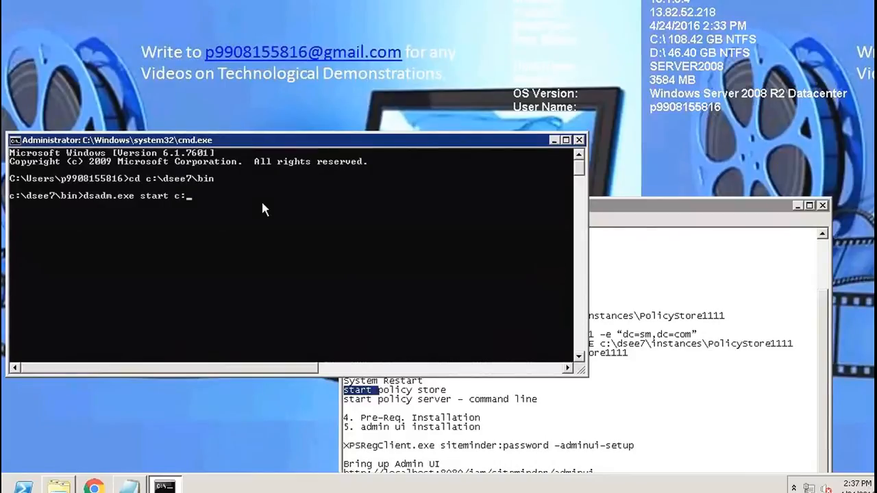
text(dsee7\bin)
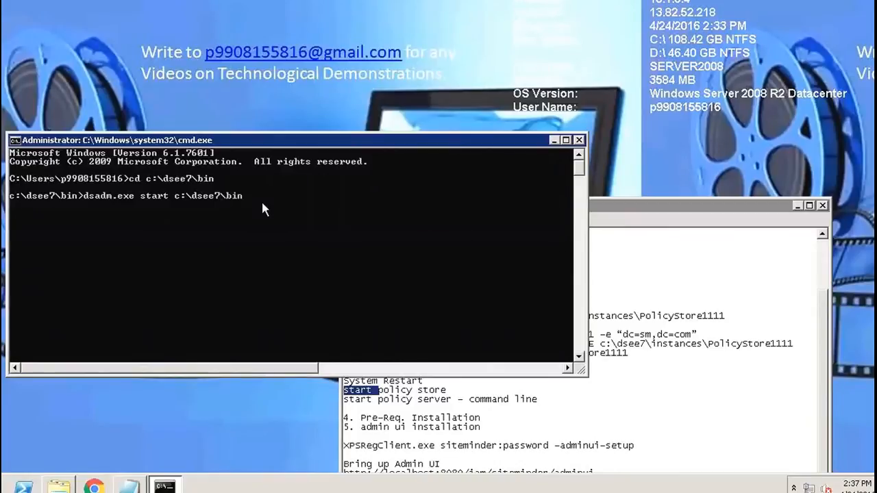
key(BackSpace)
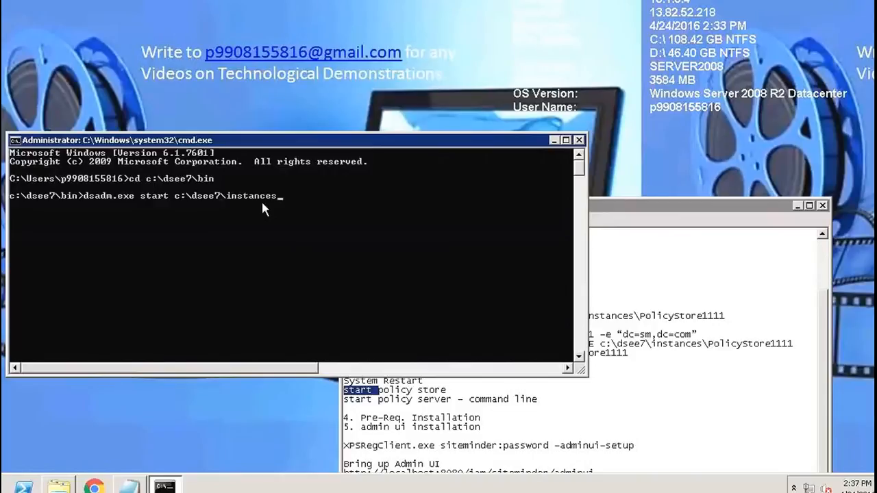
text(\PolicyStore1111)
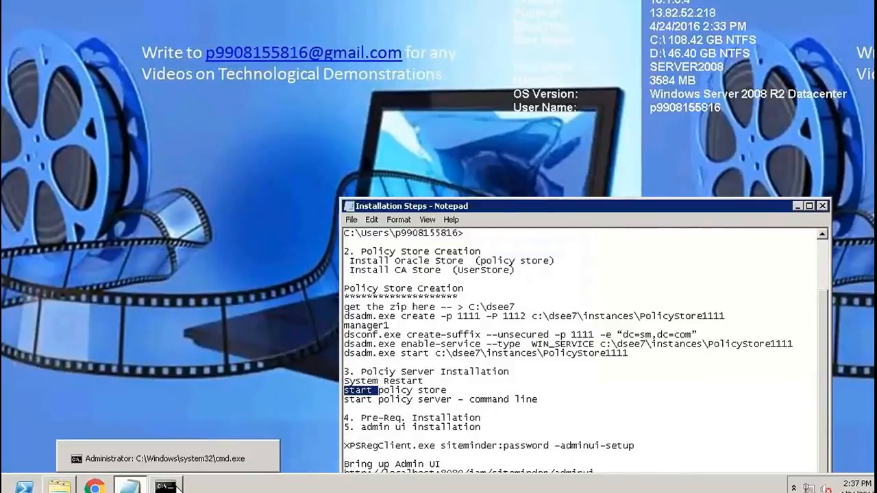
click(164, 459)
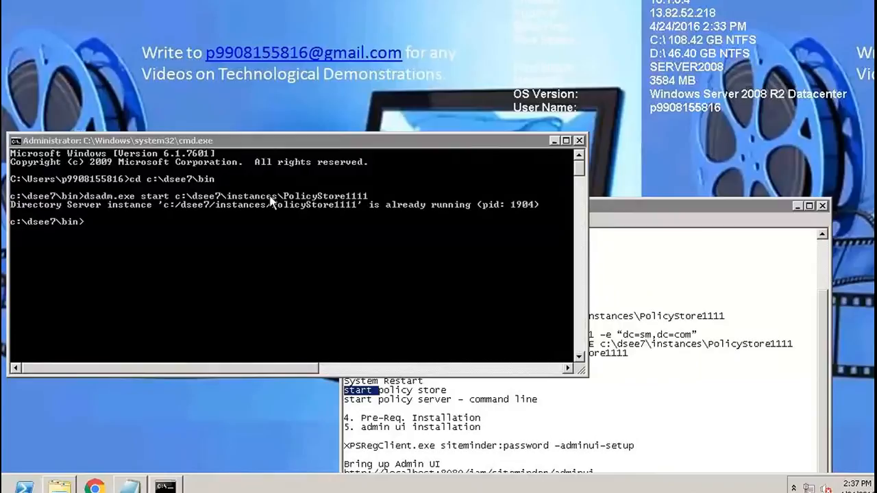
mouse_move(92, 406)
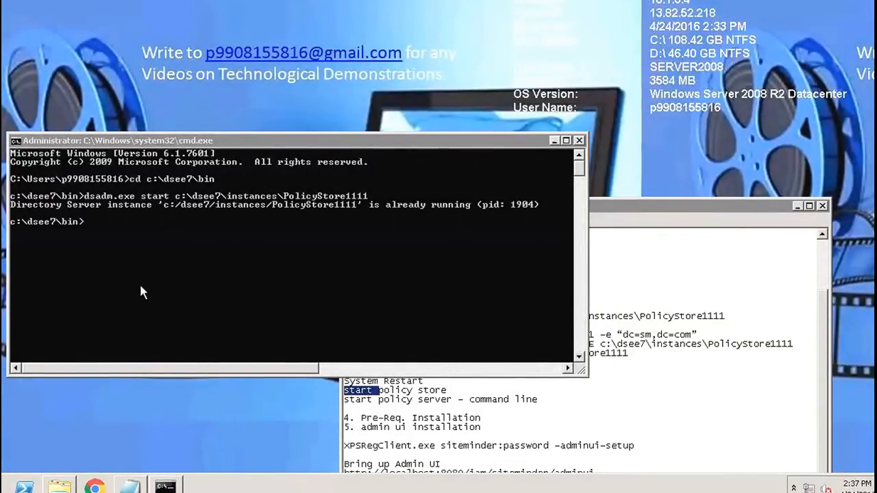
Change directory into Program Files (x86)\CA\siteminder\bin, listing each folder along the way.
text(c)
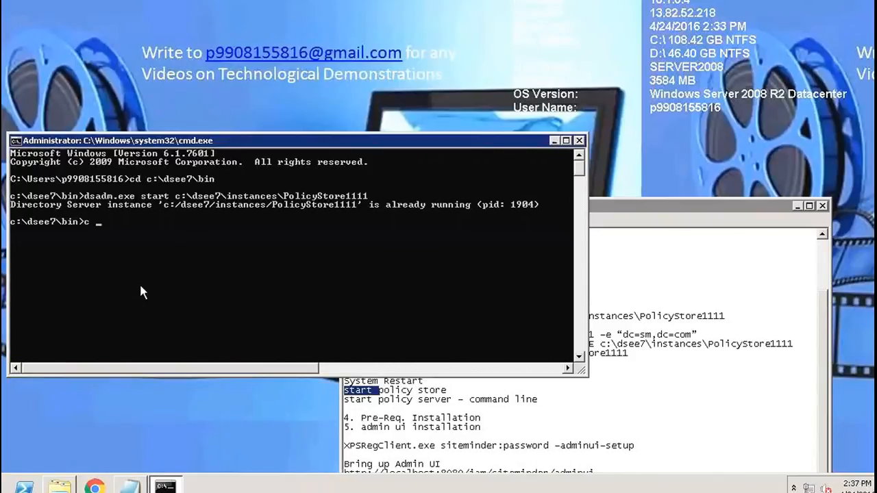
text(d)
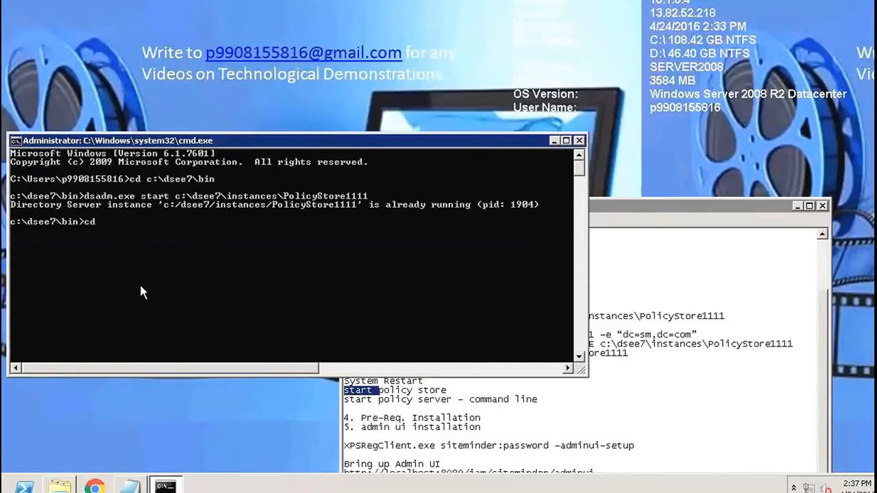
text(c)
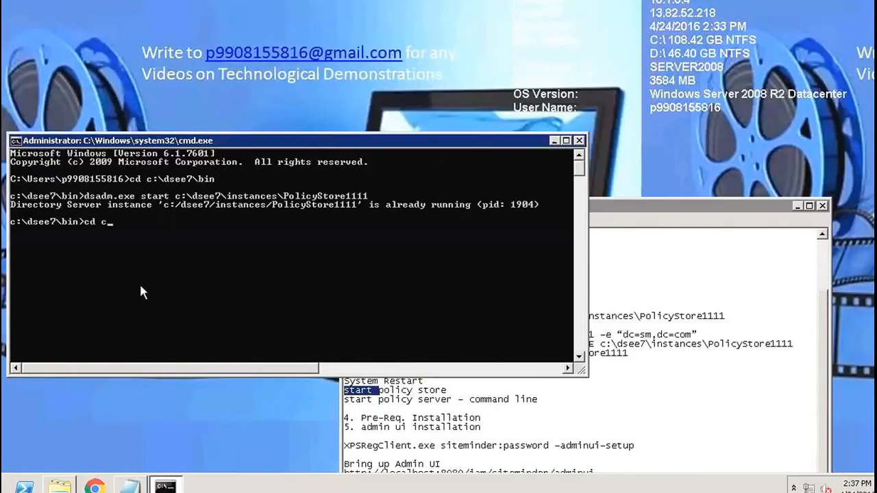
text(Program Files (x86)")
text(dir)
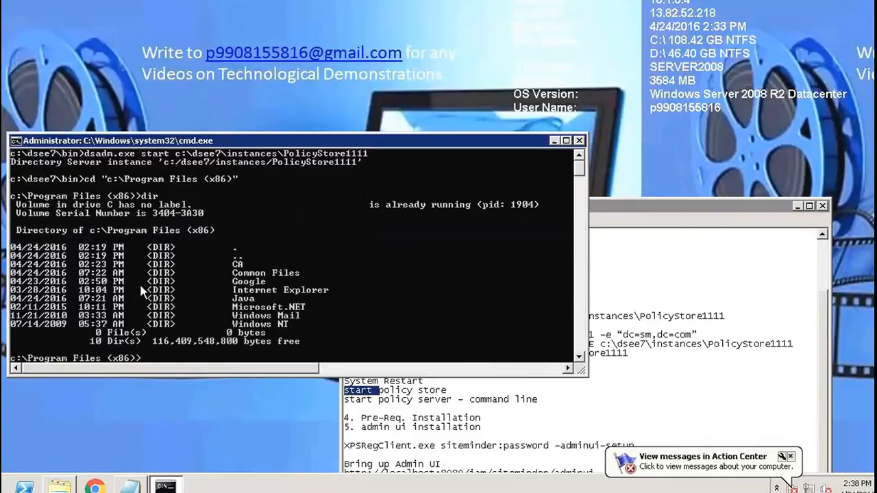
text(cd)
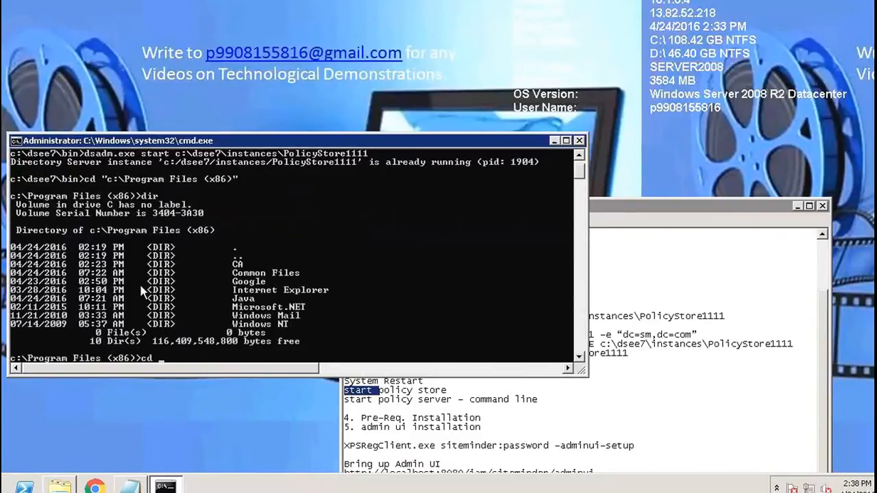
text(CA)
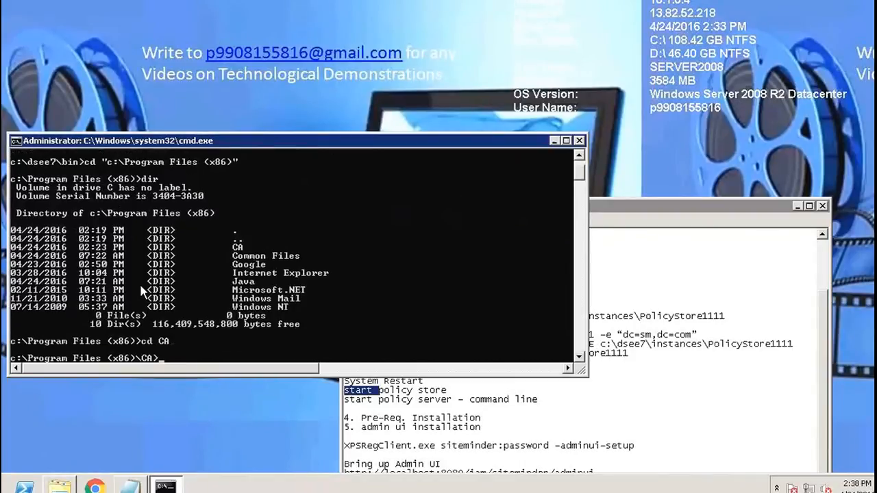
text(dir)
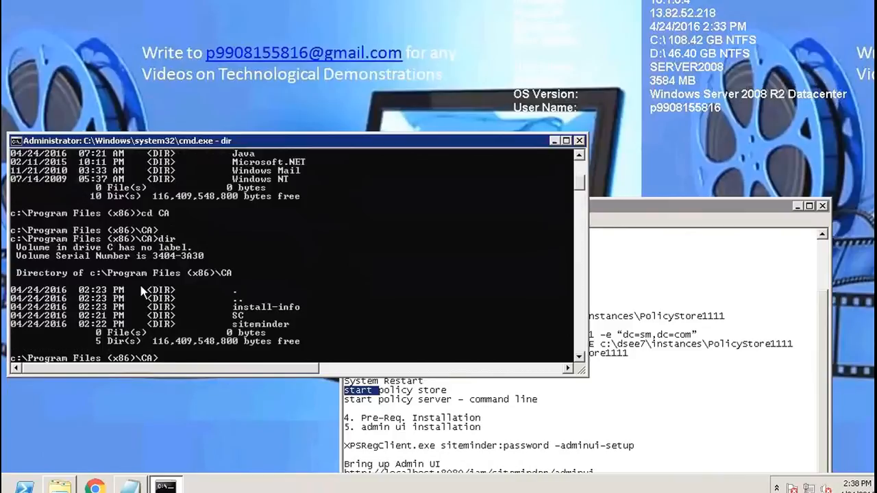
text(cd siteminder)
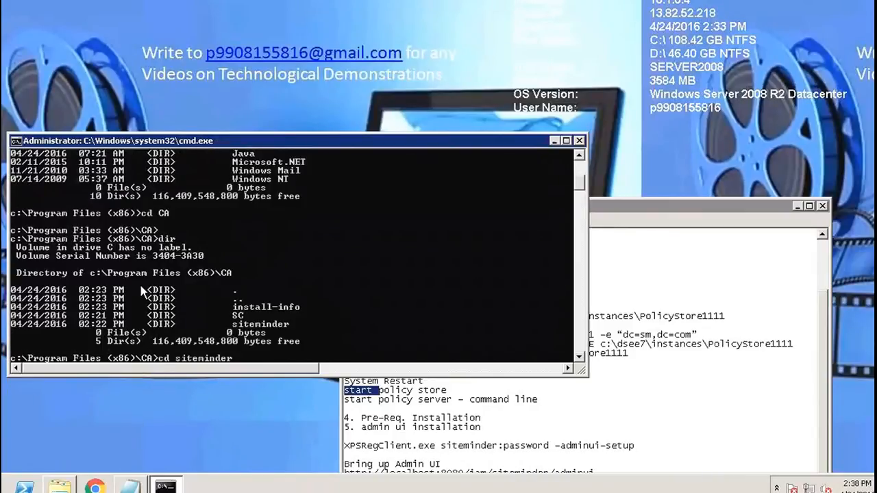
text(d)
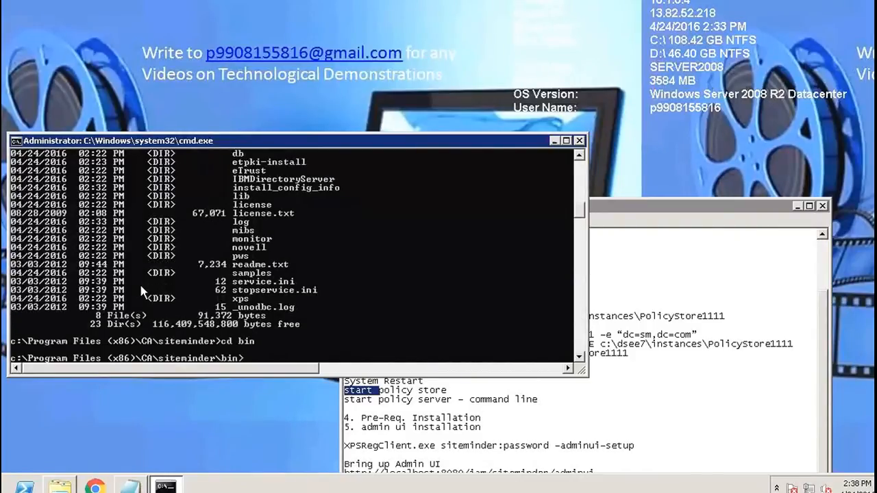
Run net start smpolicysrv, which reports already running, then net stop smpolicysrv.
key(Enter)
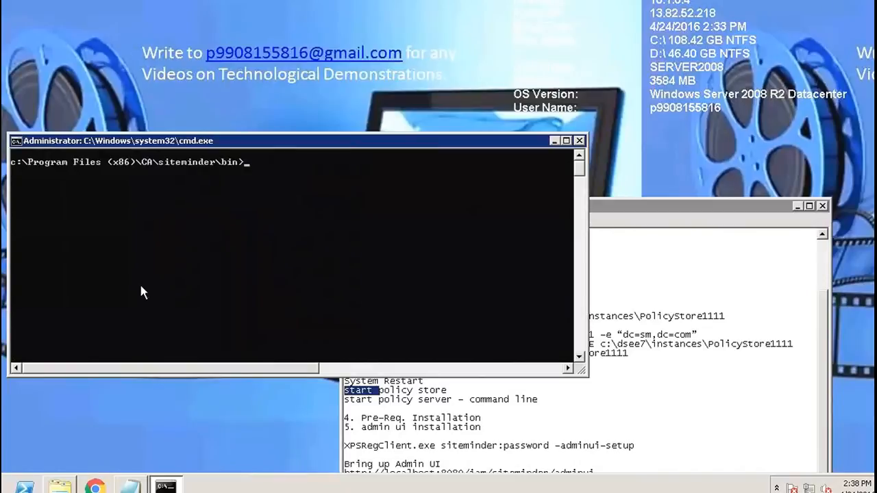
text(net)
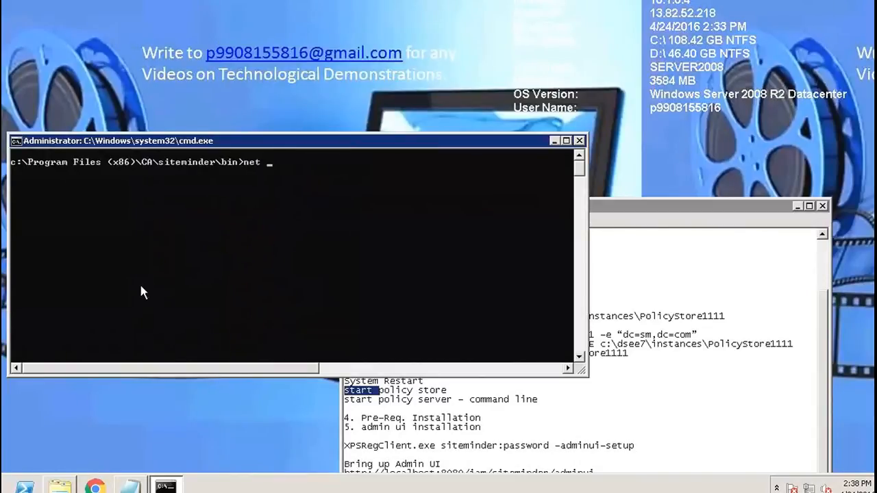
text(start)
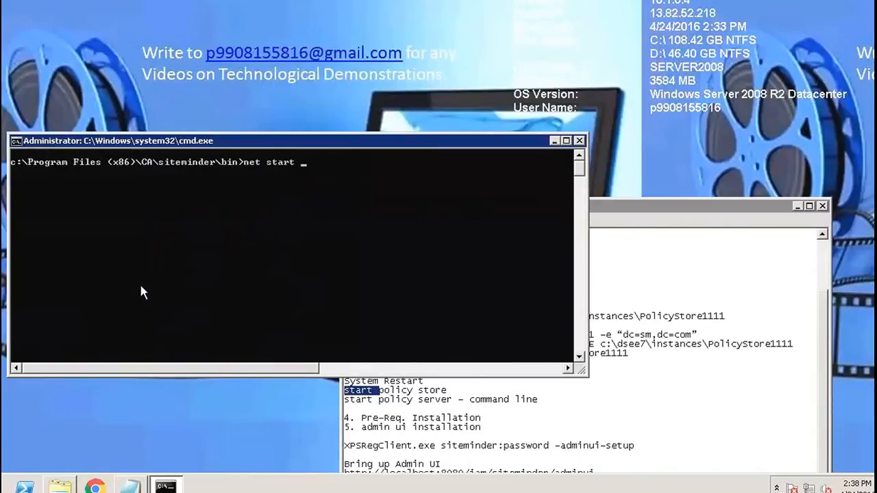
text(smP)
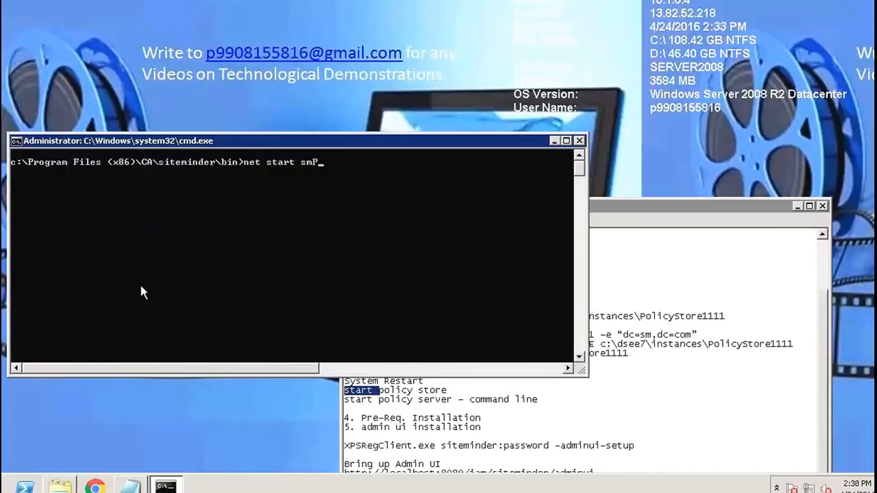
text(policysrv.exe)
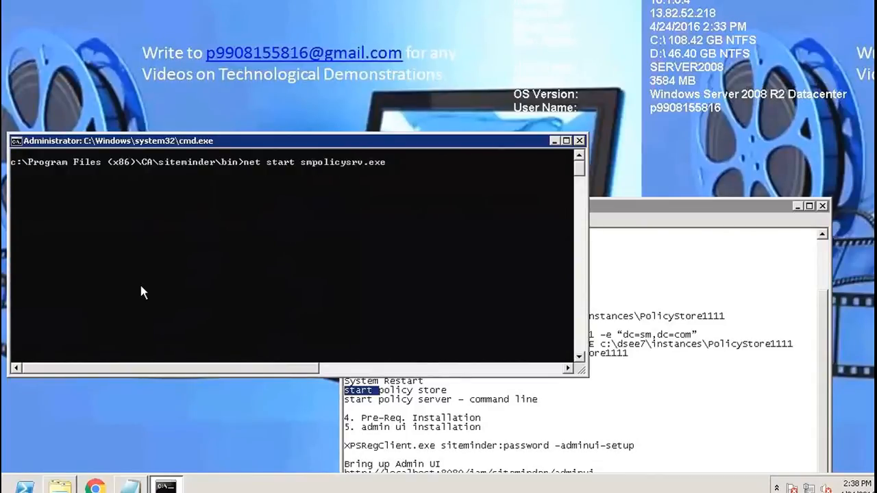
key(BackSpace)
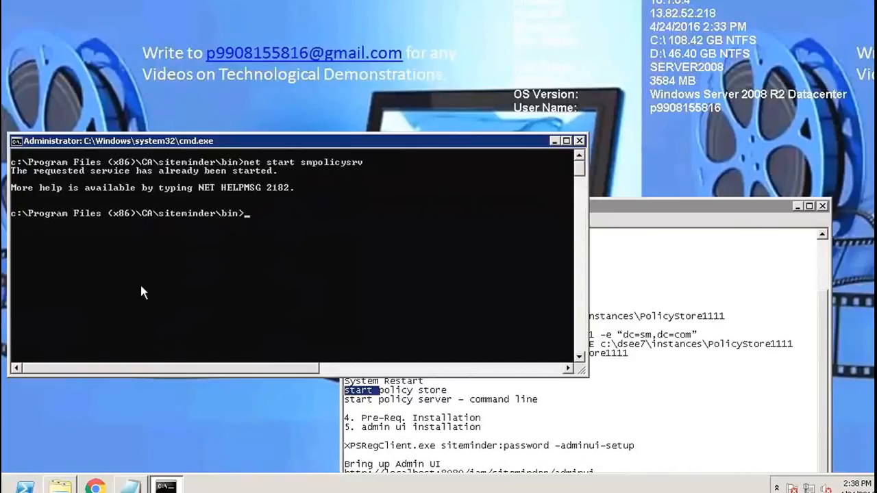
text(net start smpolicysrv)
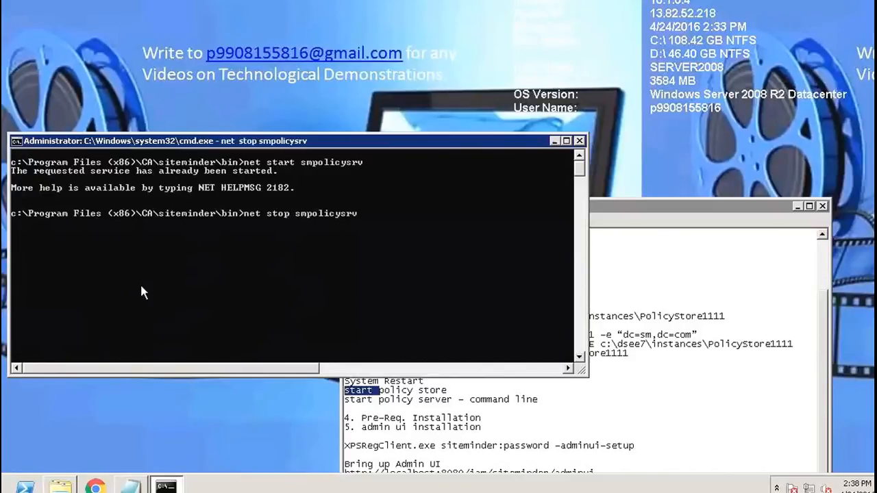
key(enter)
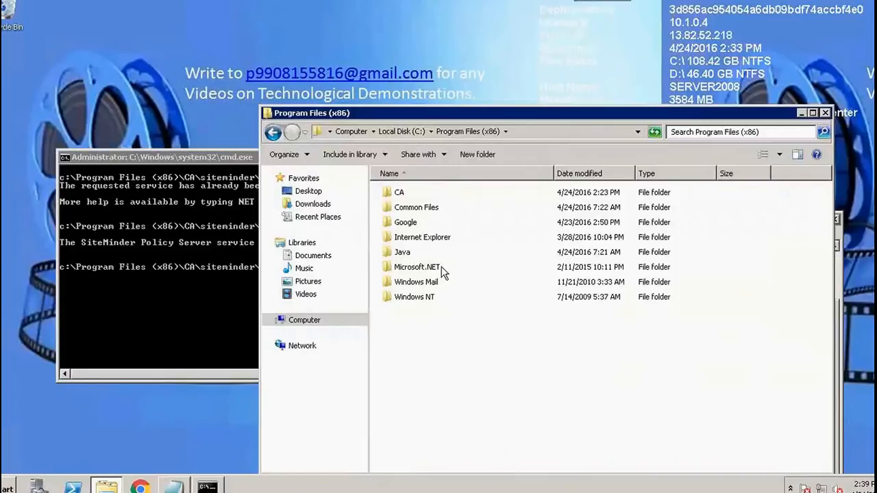
Browse through CA, siteminder and log in Explorer, and open the smps log.
double_click(398, 192)
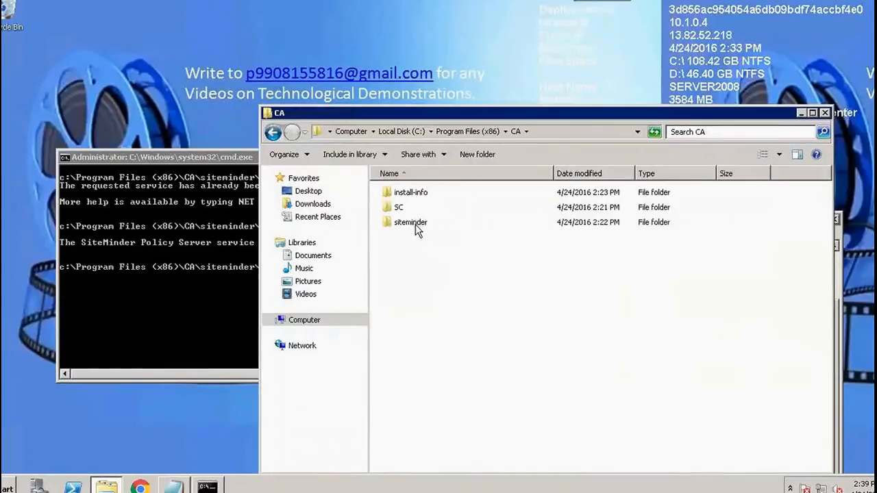
double_click(410, 222)
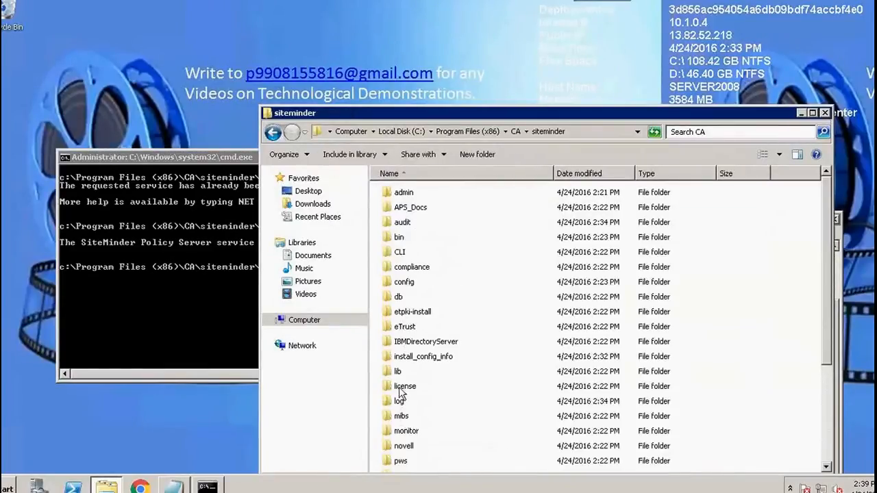
double_click(399, 401)
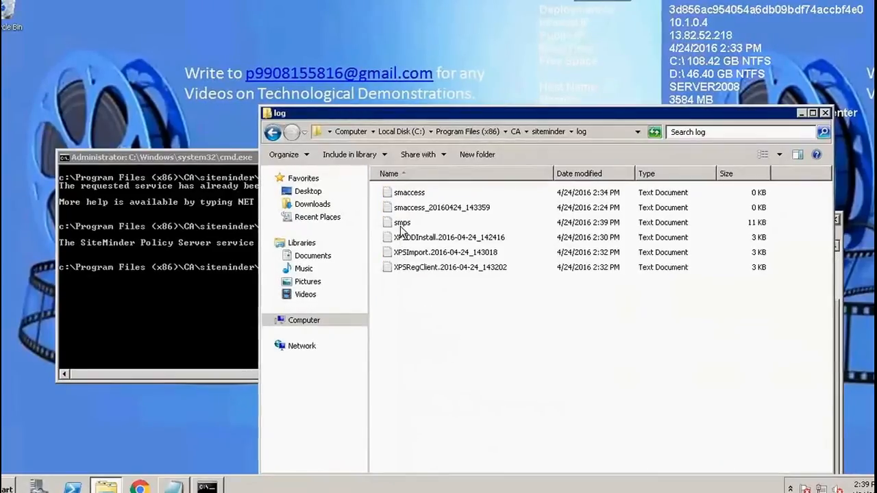
double_click(401, 223)
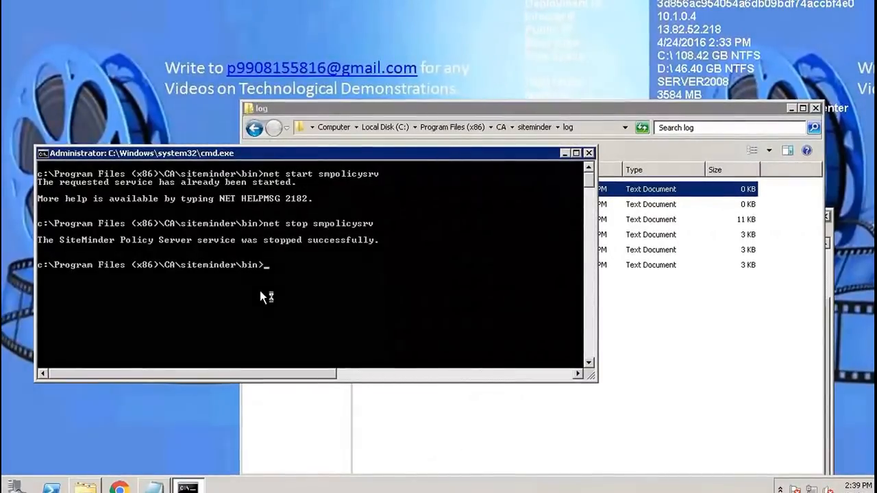
Restart the smpolicysrv service from cmd and open a newly rotated log file.
text(net stop smpolicysrv)
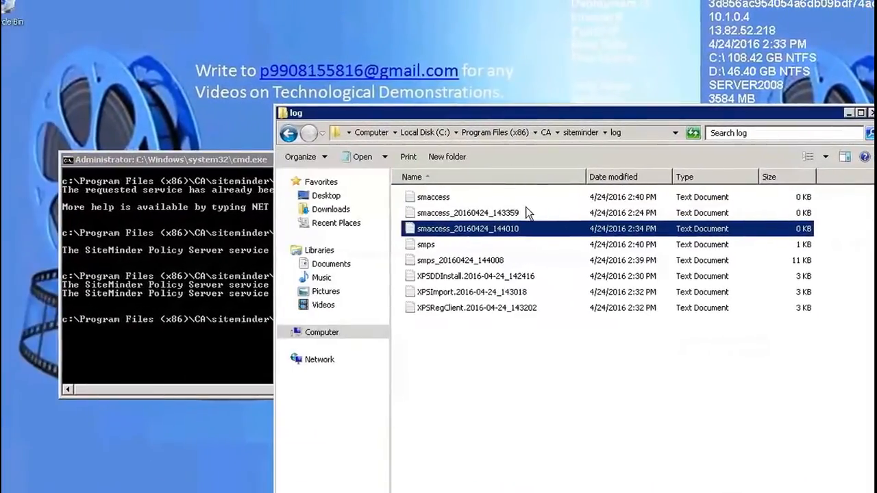
double_click(467, 228)
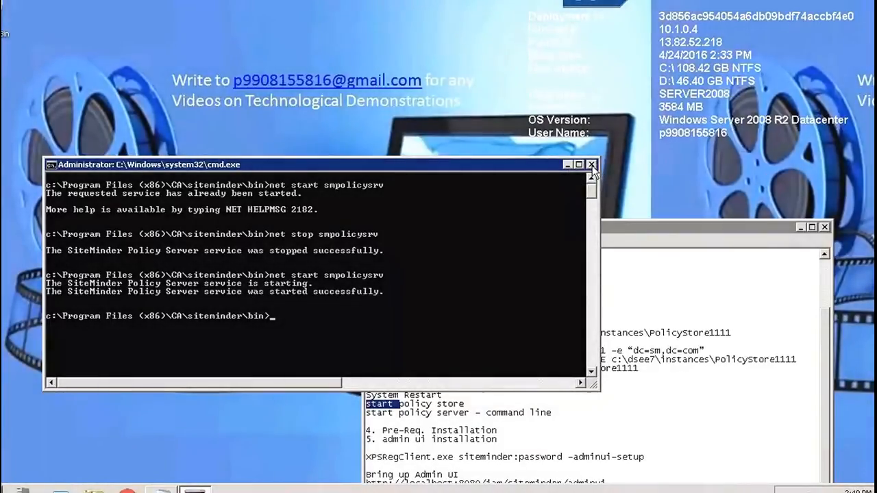
mouse_move(591, 164)
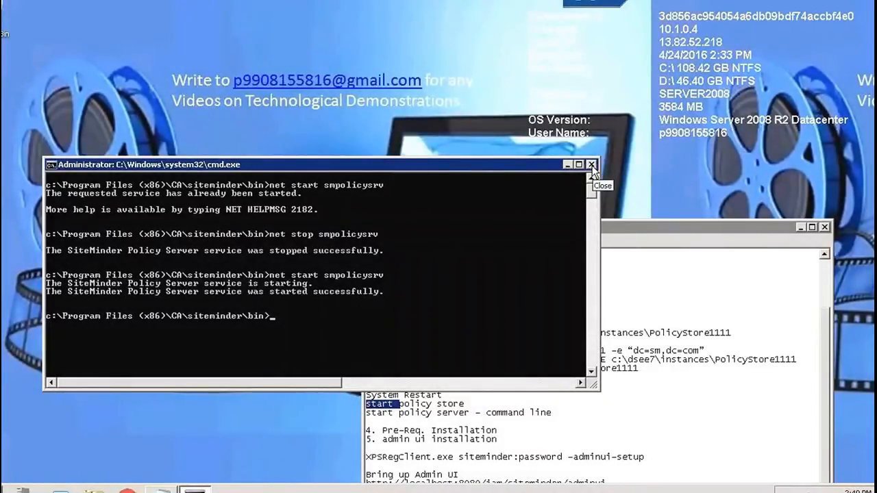